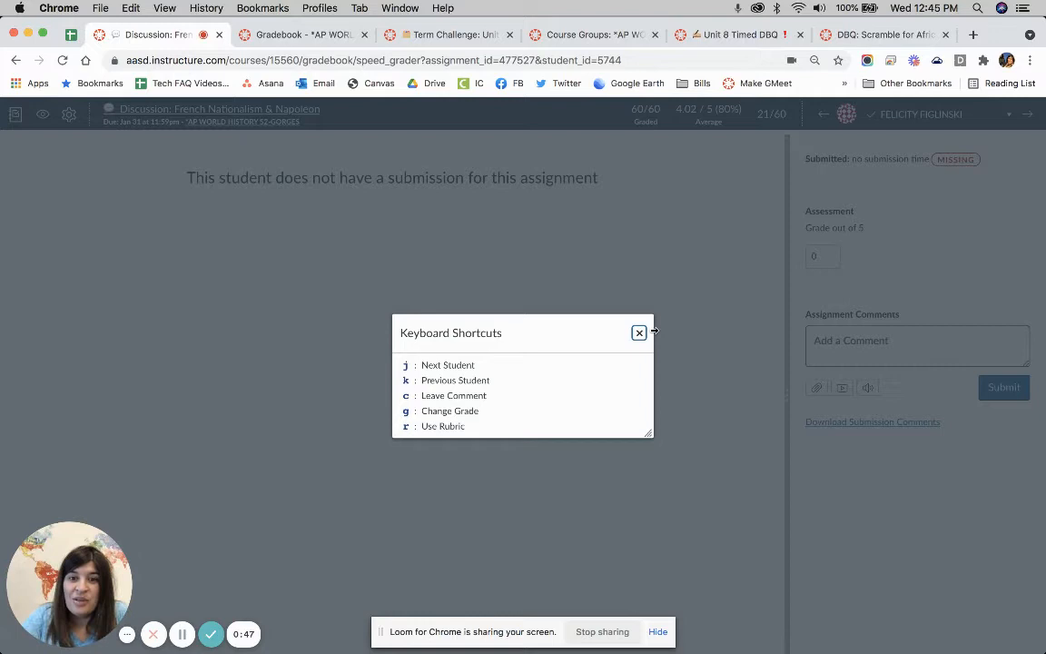
Step: Close Keyboard Shortcuts, advance two students to a submitted post, and start a comment
click(639, 332)
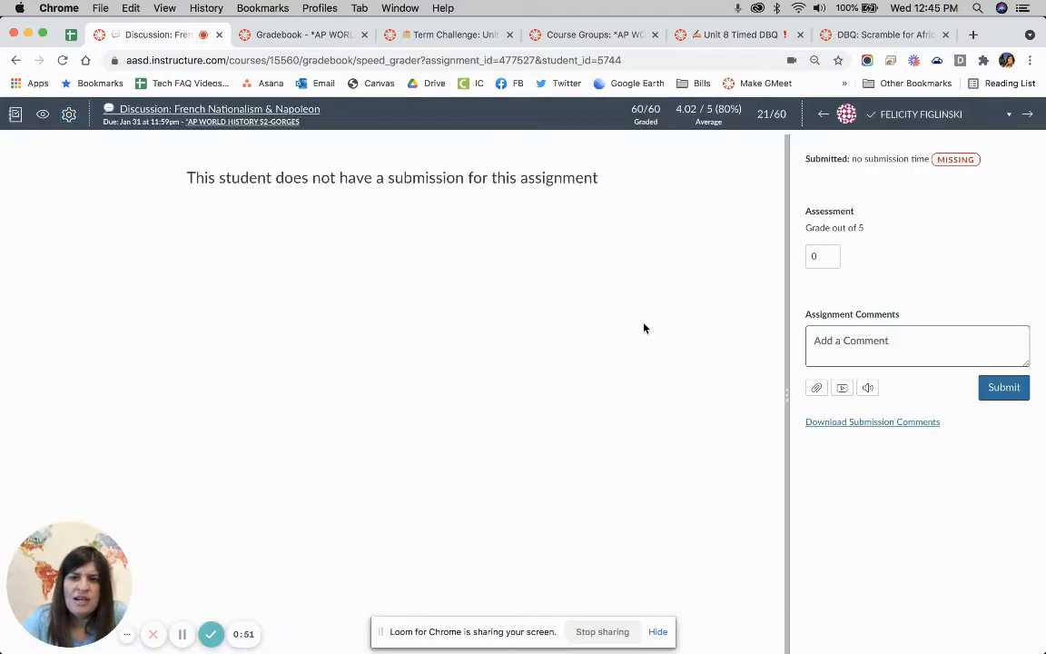
click(1027, 112)
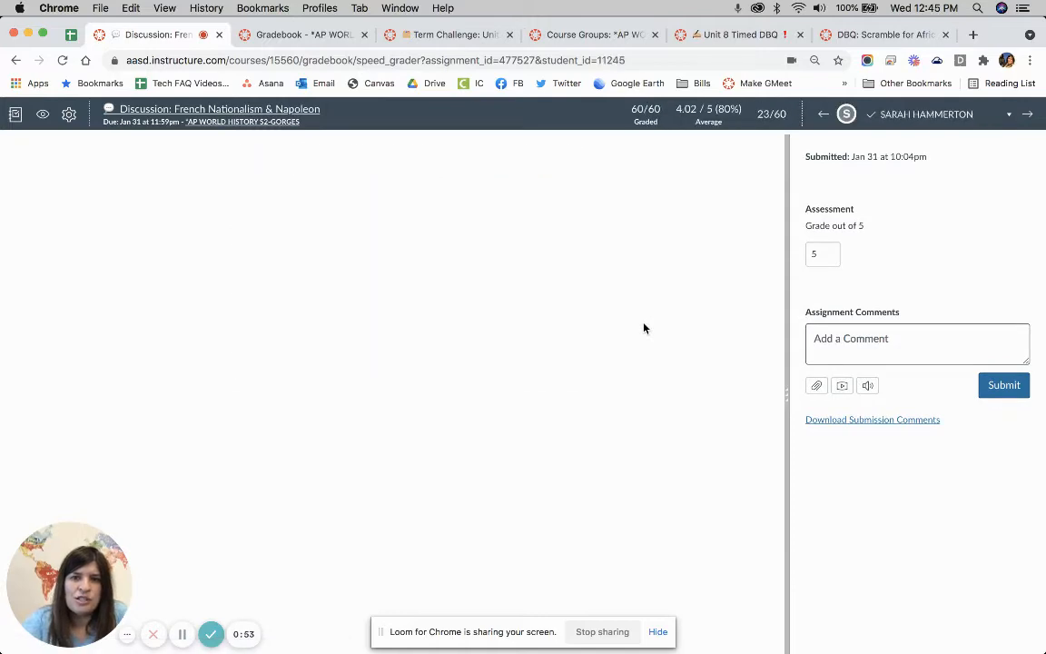
click(1028, 112)
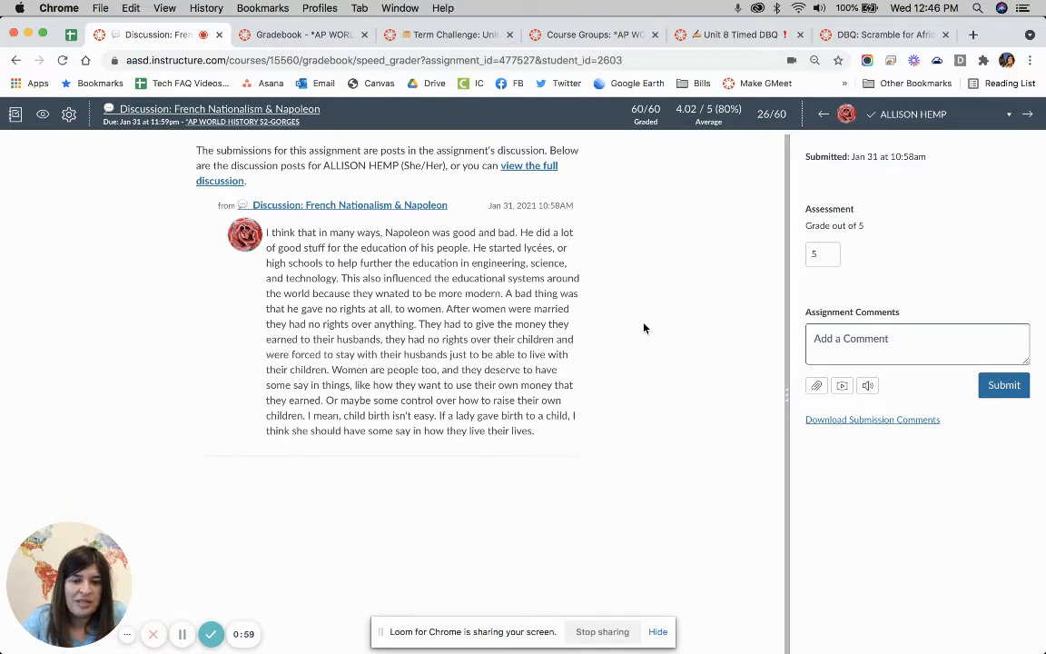
click(917, 344)
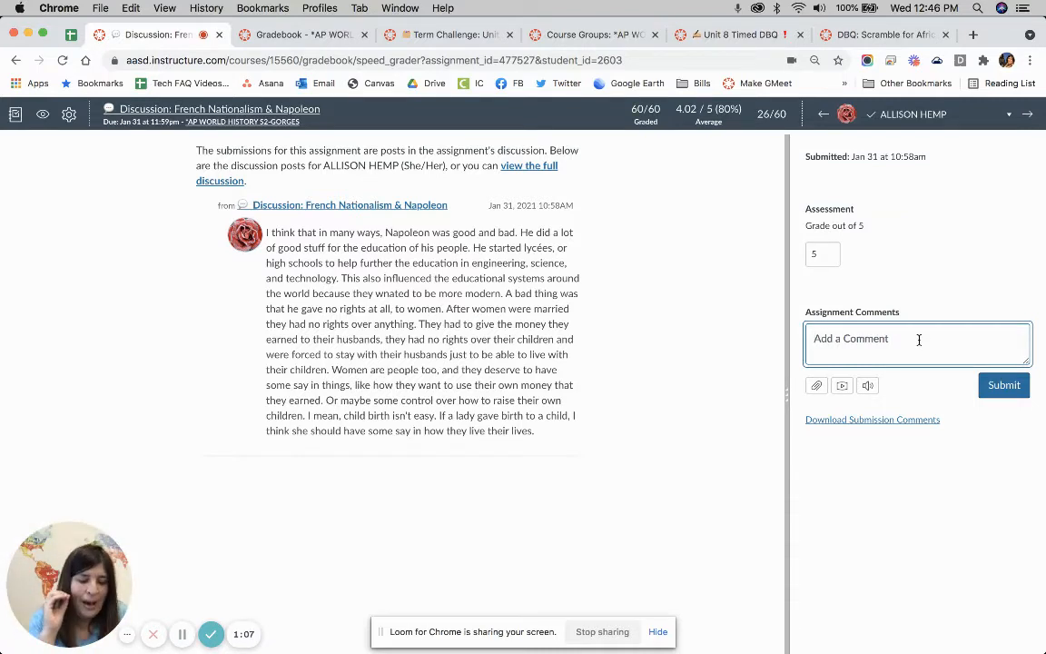
mouse_move(661, 265)
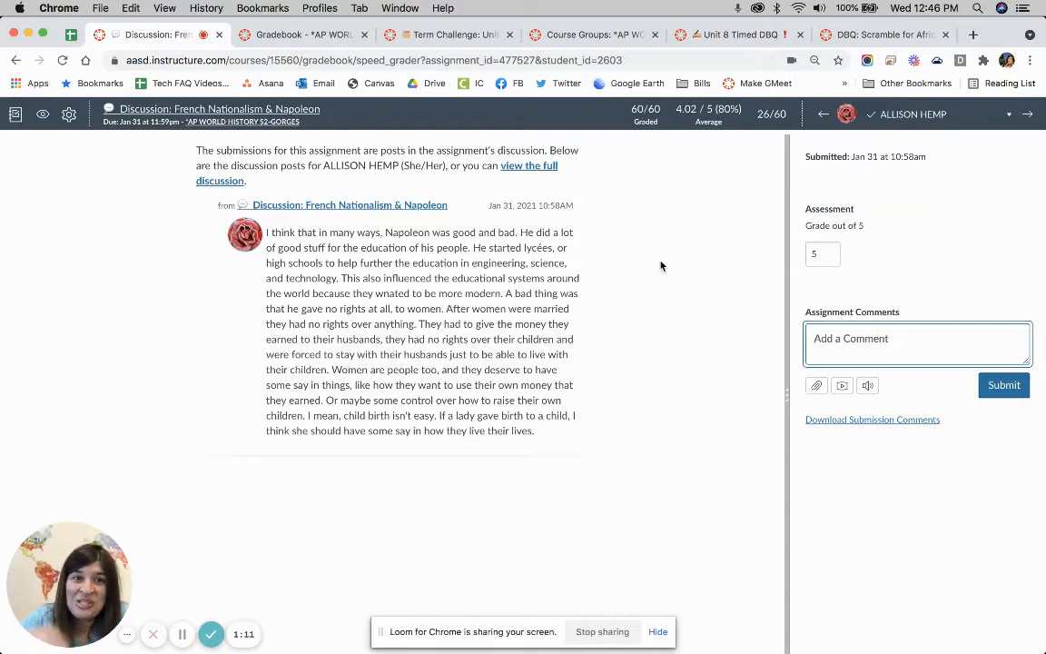
Step: Set the SpeedGrader student list to sort by submission status and save the setting
click(69, 113)
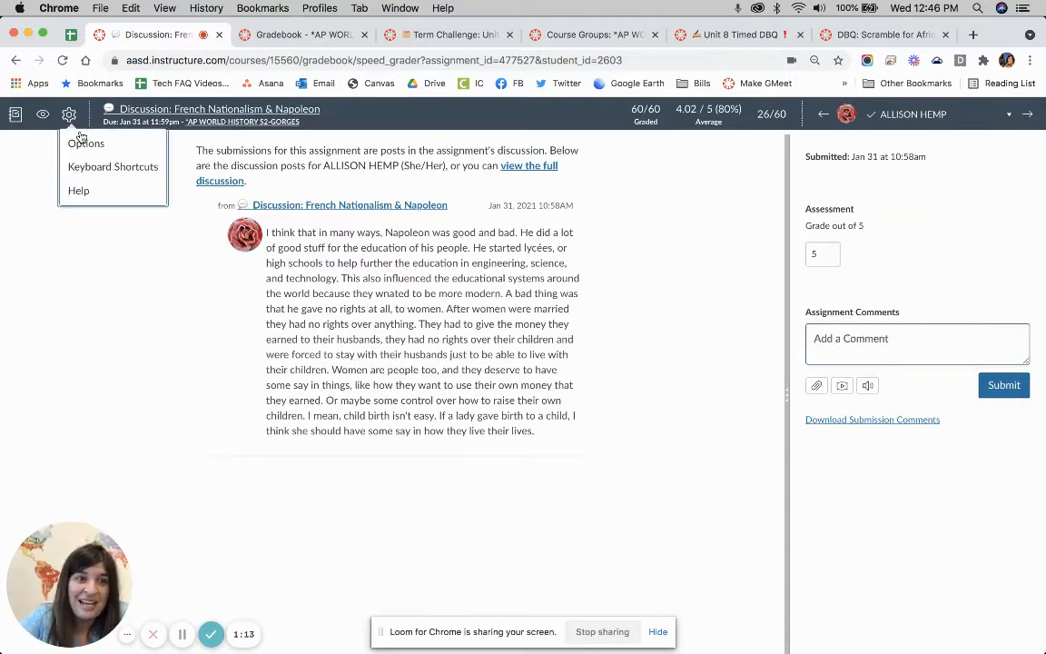
click(87, 142)
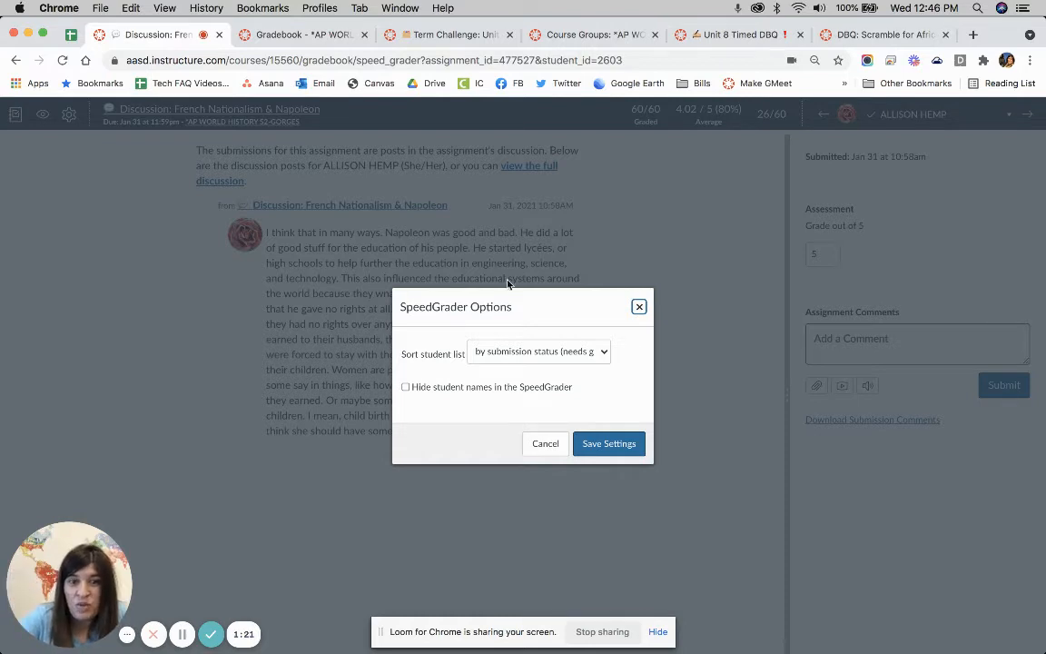
click(537, 353)
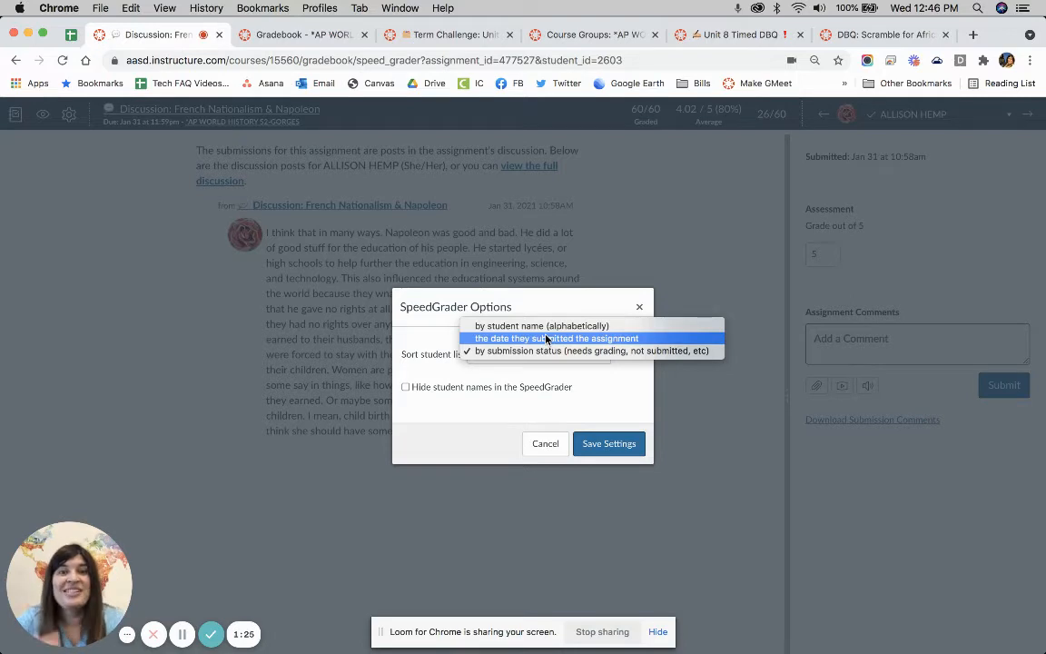
click(592, 350)
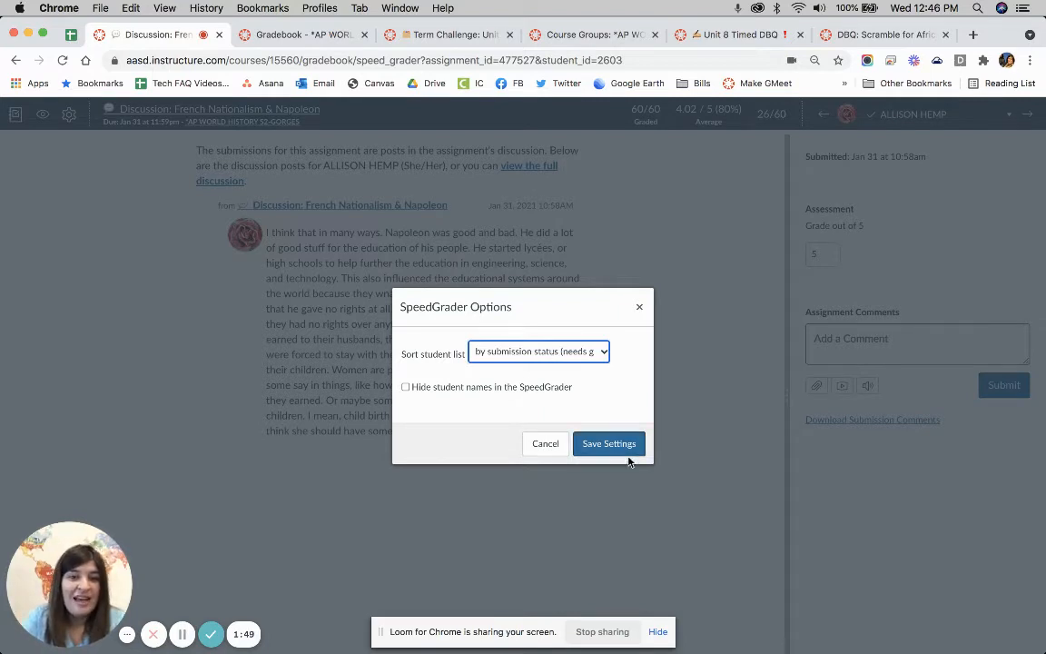
click(608, 443)
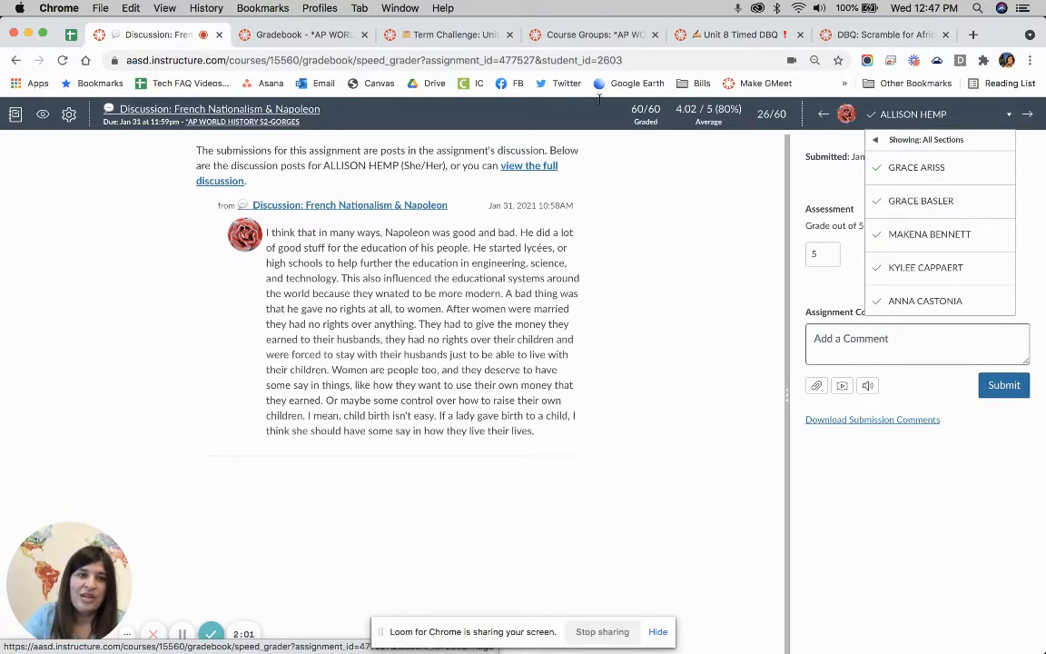
Step: Save the option hiding student names so students show as anonymous numbered entries
click(69, 112)
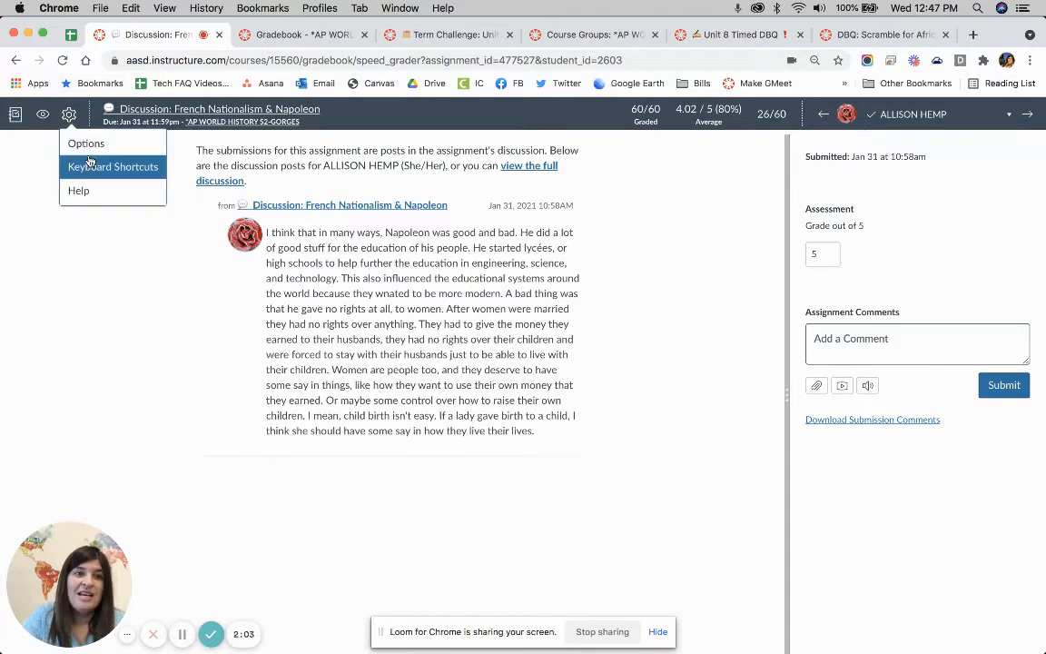
click(85, 142)
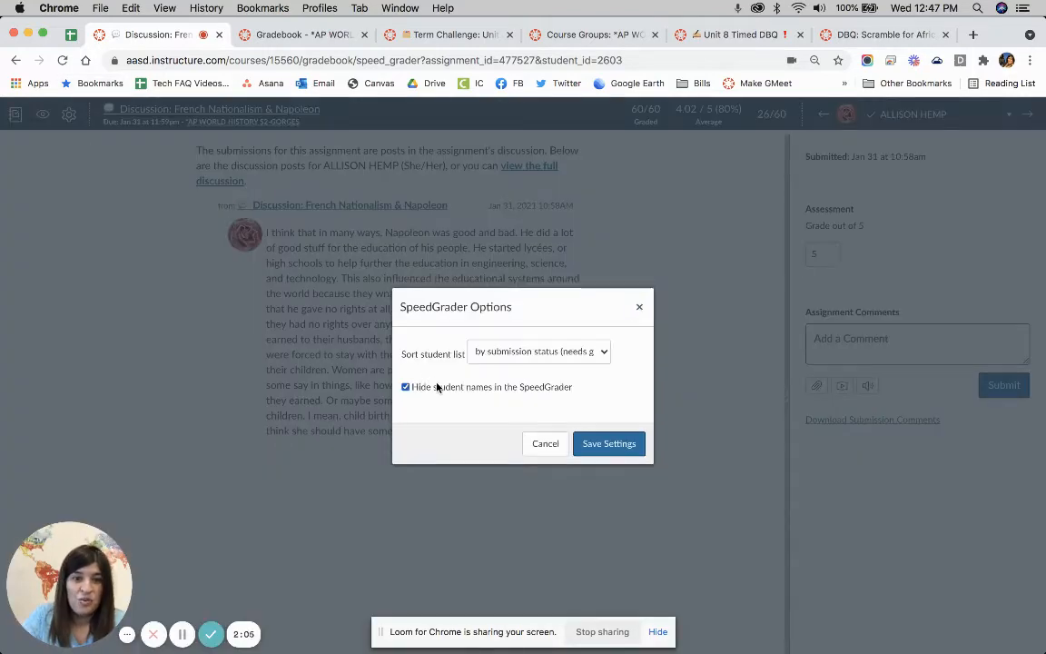
click(609, 443)
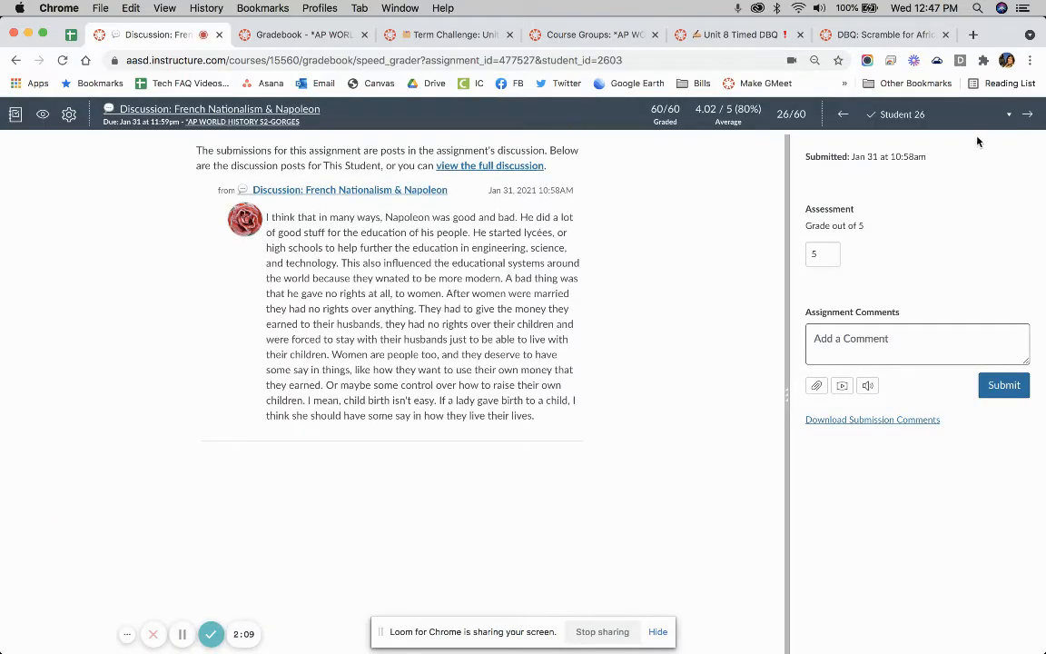
click(1028, 112)
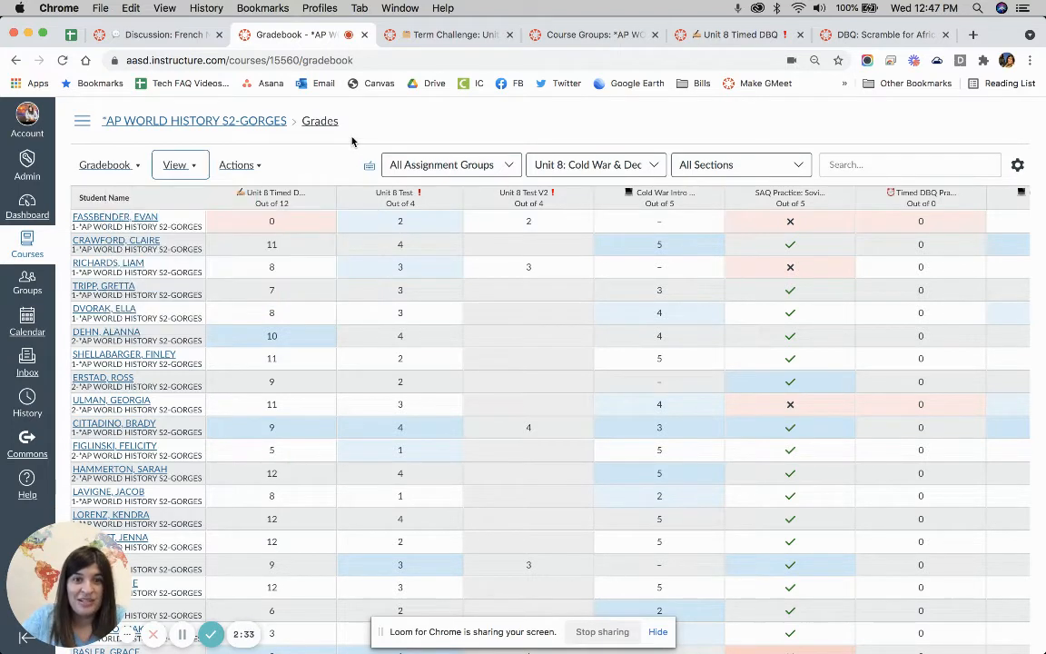
Step: Filter the Gradebook to Formative & Practice assignments and the Unit 9 module
click(451, 163)
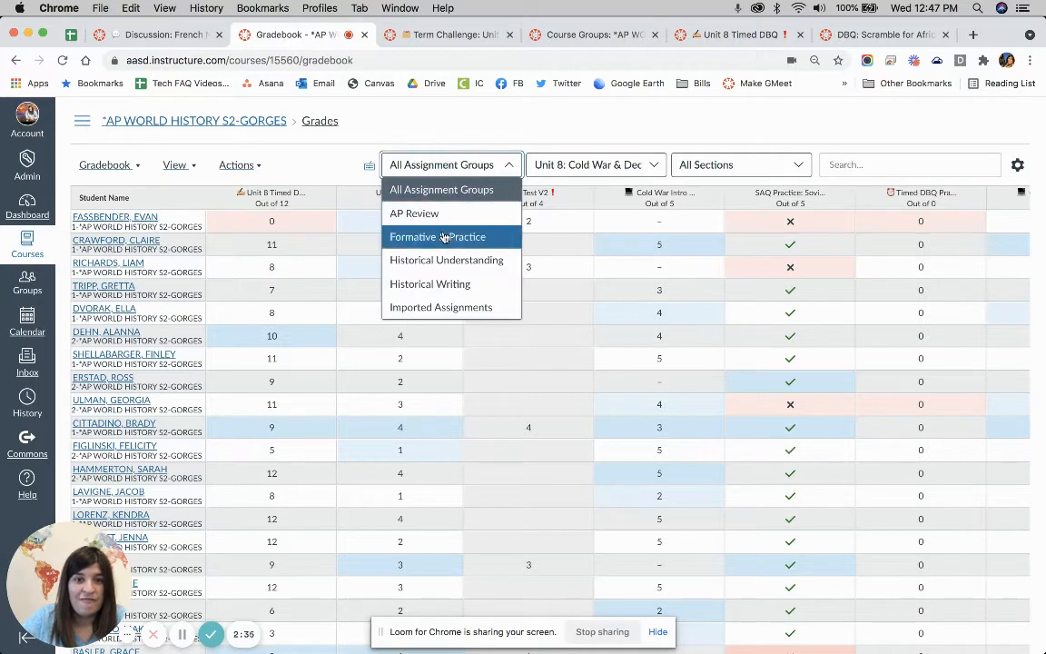
click(436, 236)
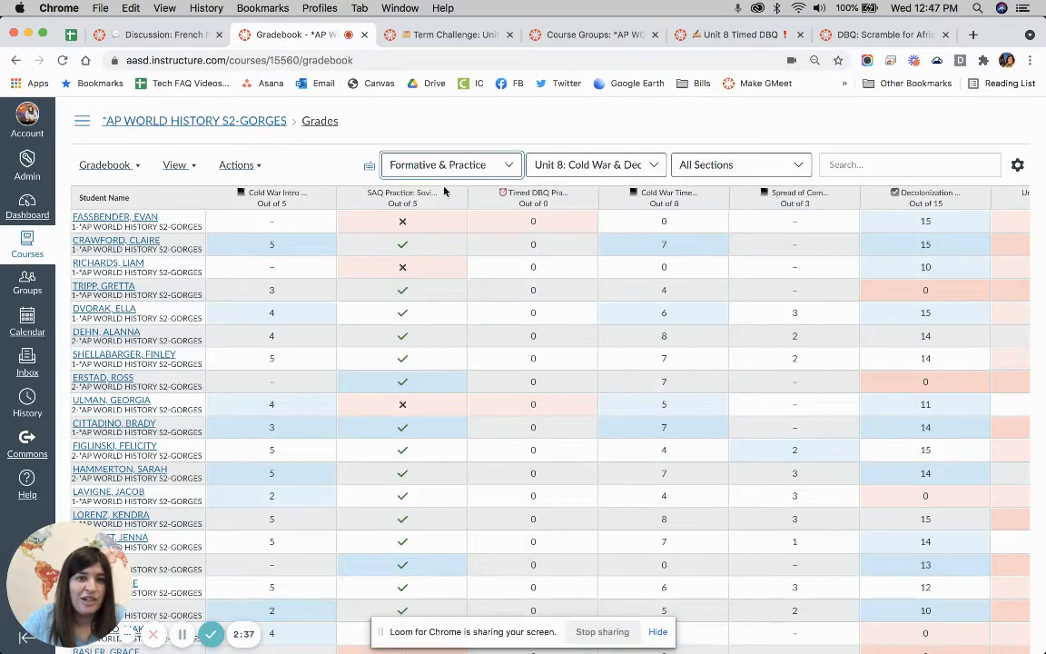
click(595, 163)
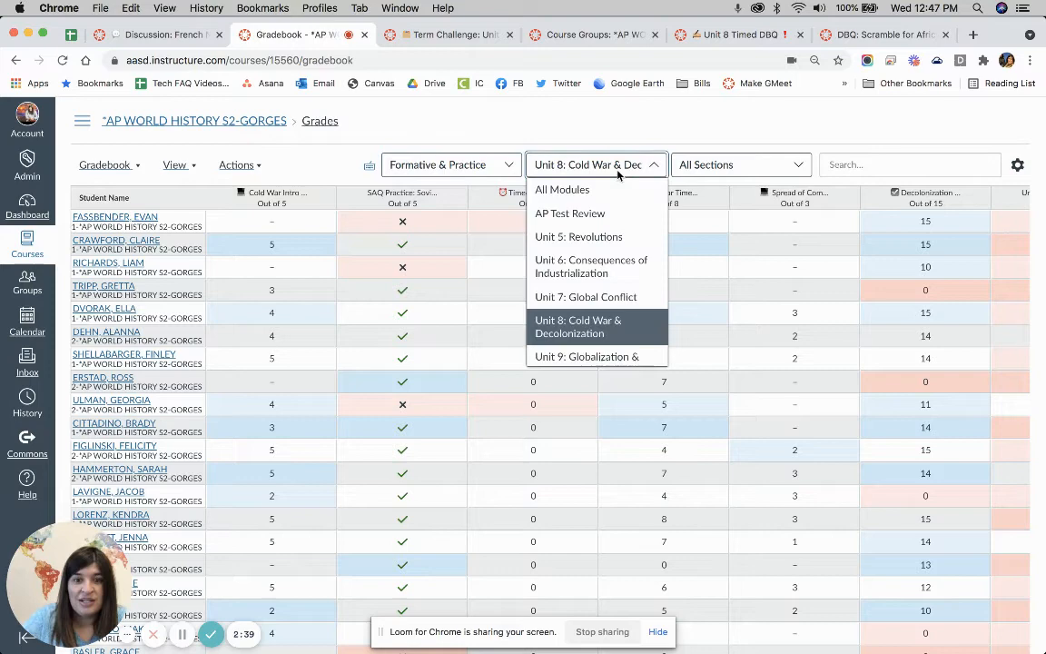
click(587, 356)
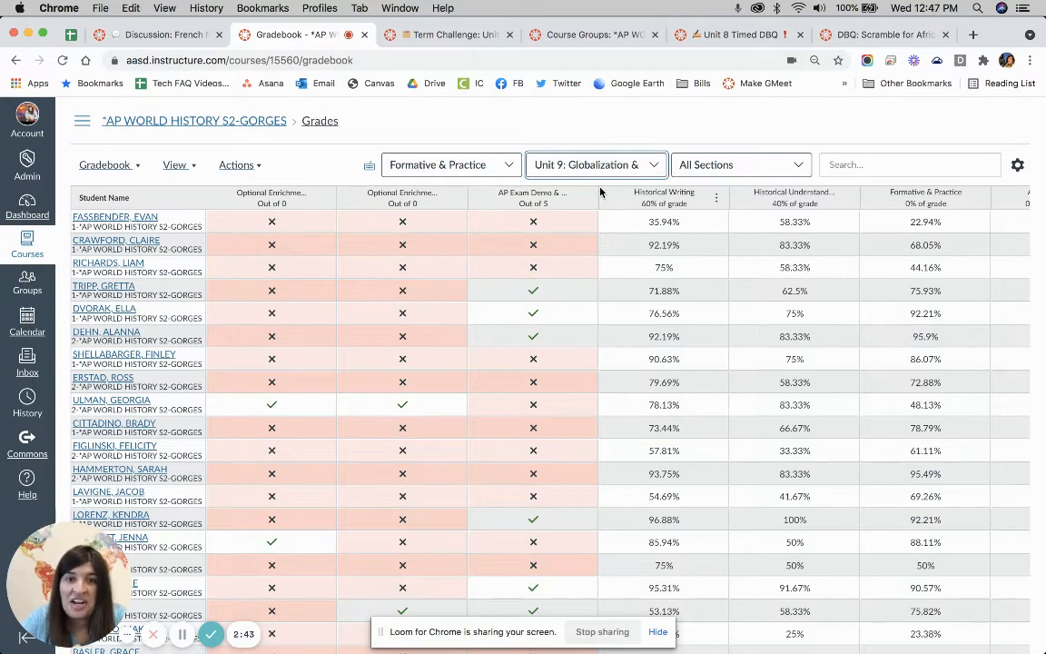
Step: Change the filters to Unit 5: Revolutions and Historical Understanding assignments
click(595, 164)
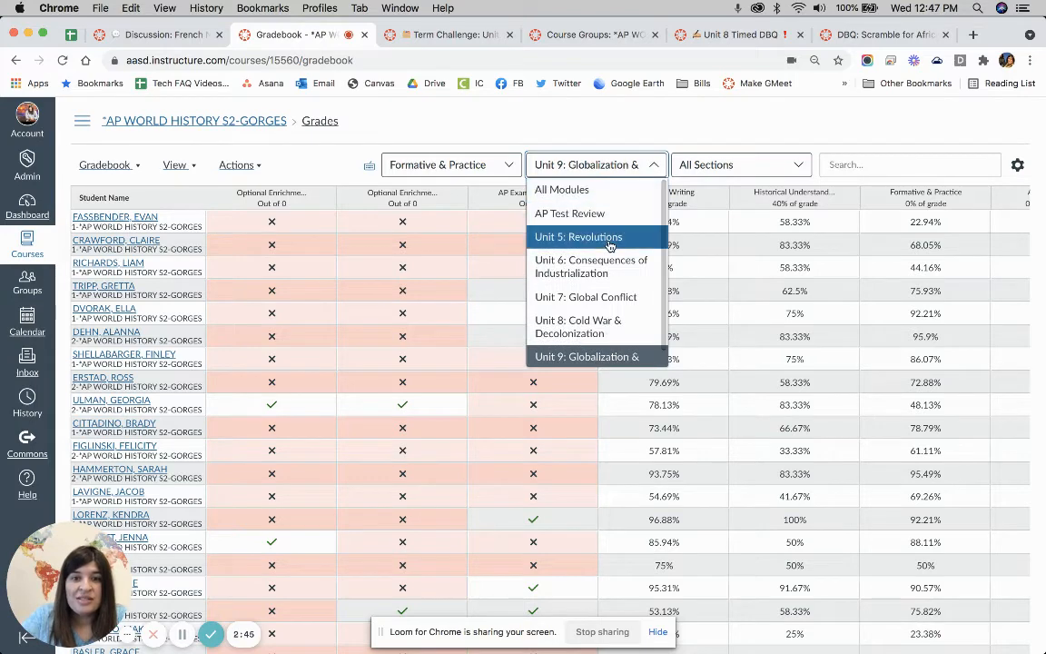
click(578, 236)
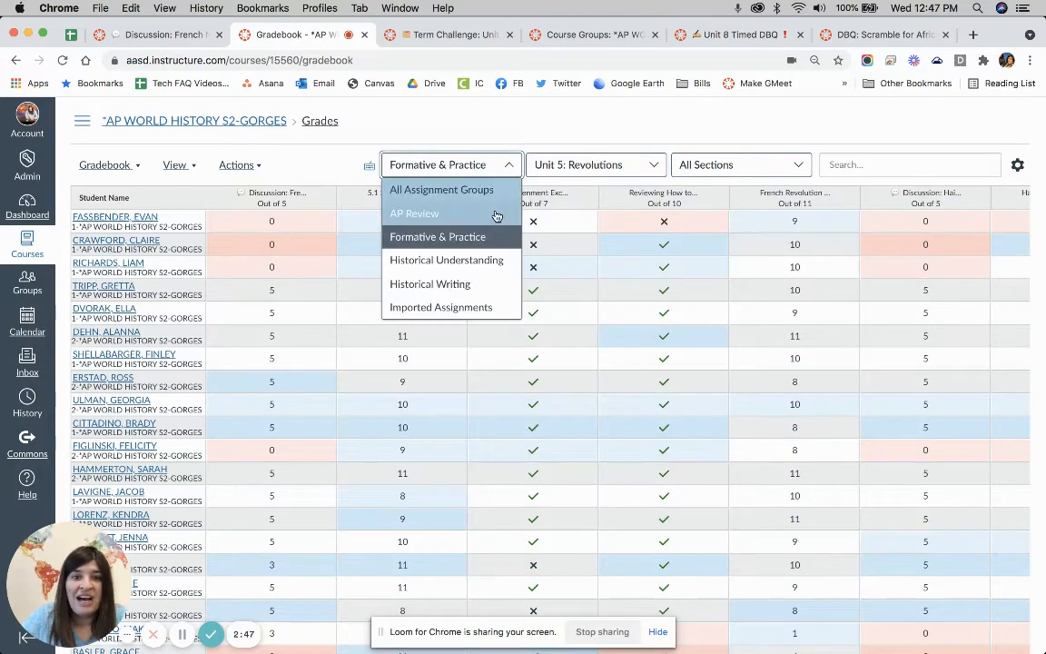
click(447, 260)
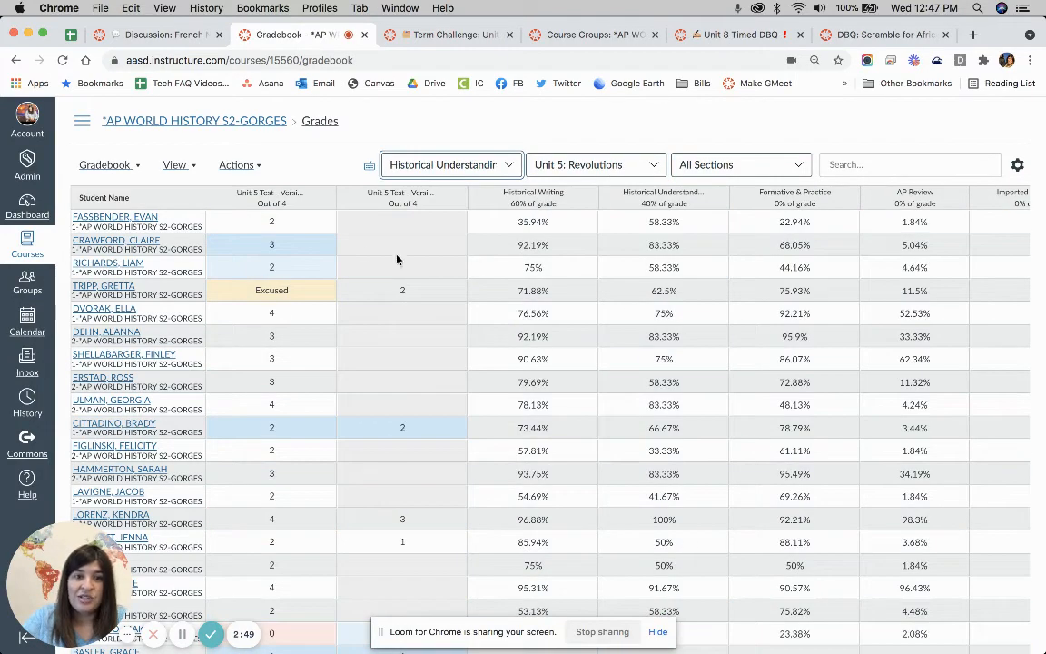
mouse_move(382, 225)
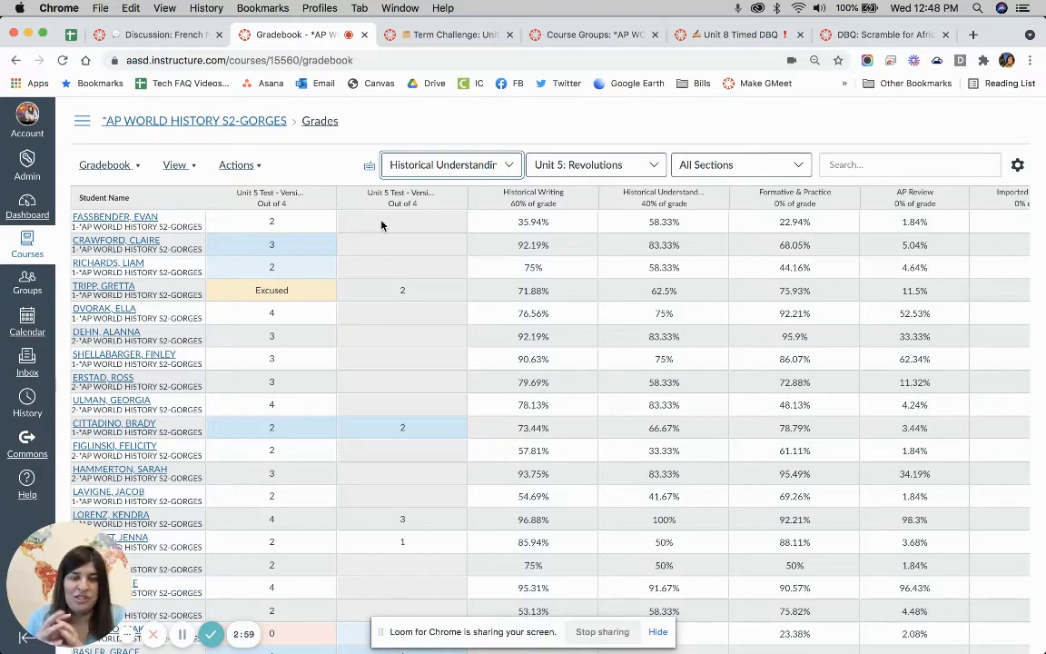
Step: Turn on Unpublished Assignments as Gradebook columns from the View menu
click(175, 164)
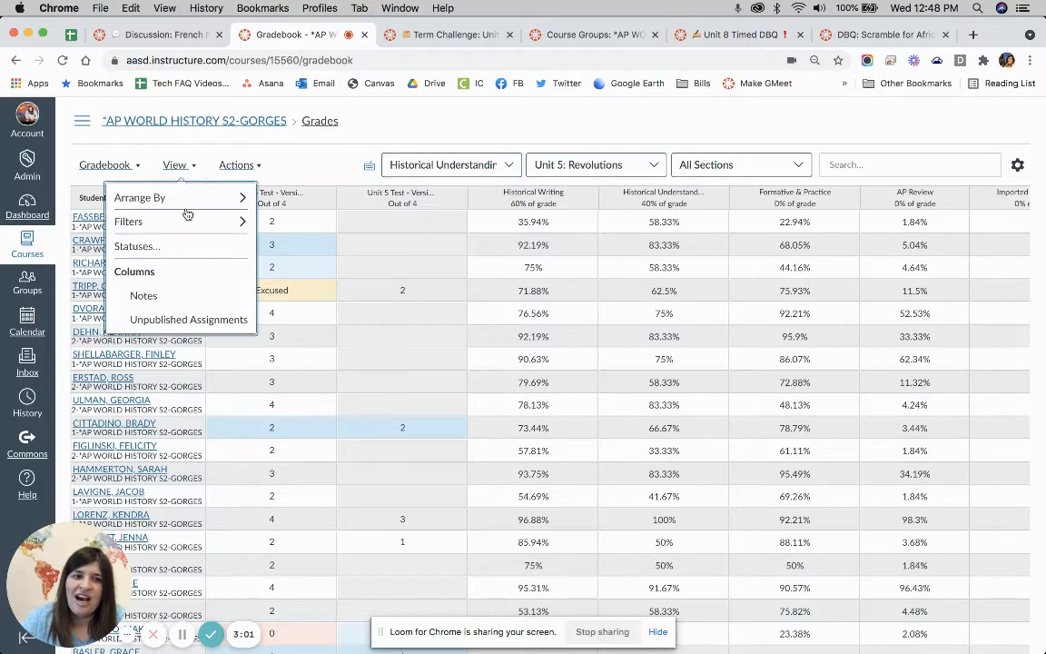
mouse_move(189, 319)
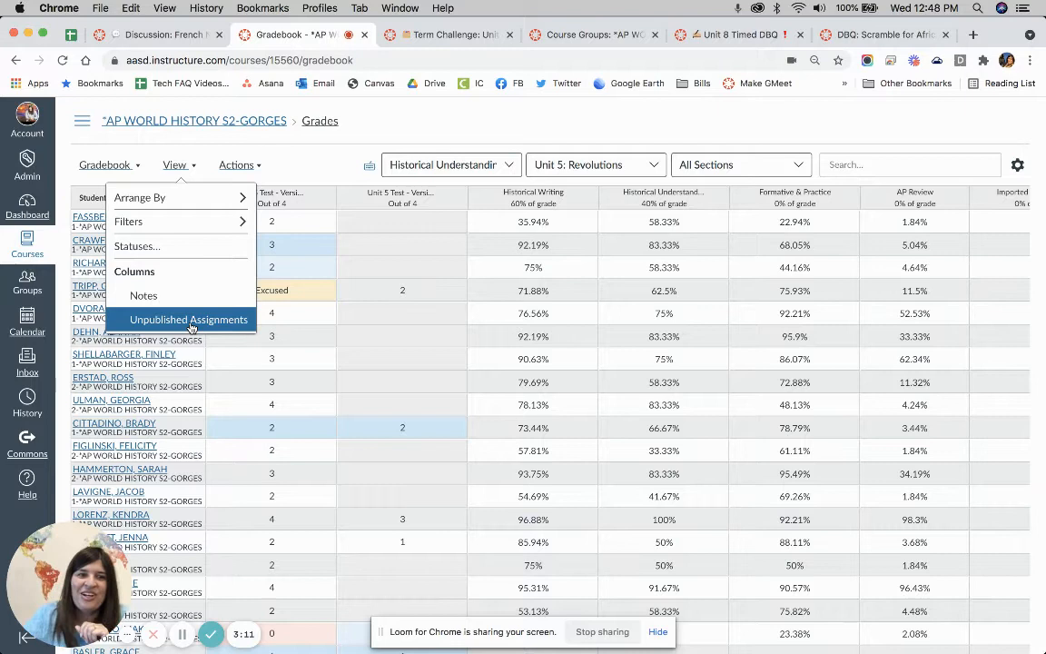
click(189, 319)
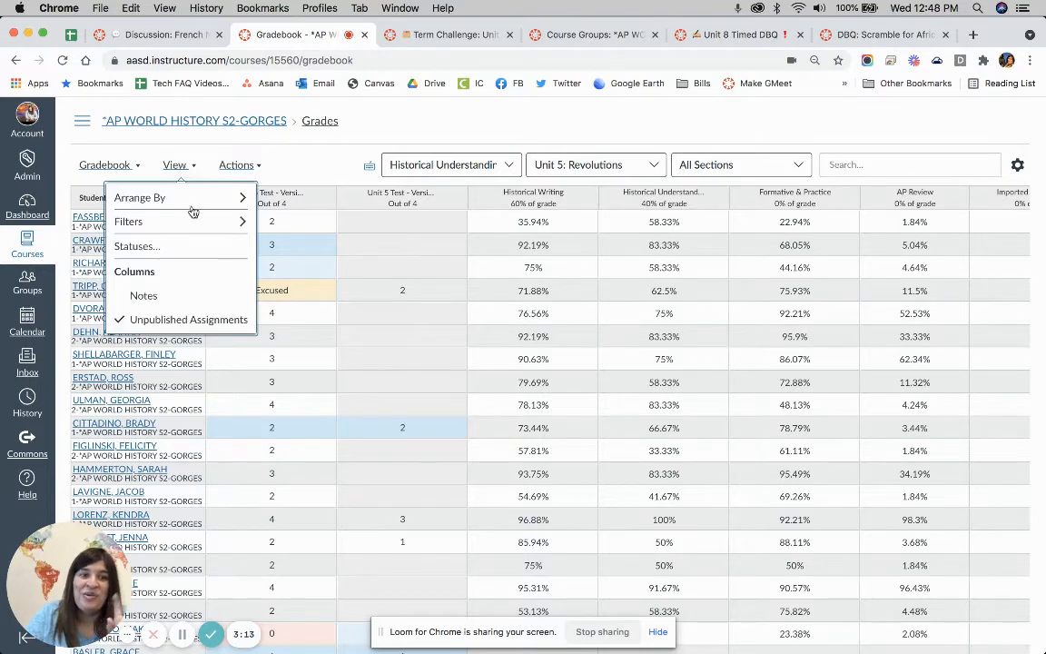
click(175, 163)
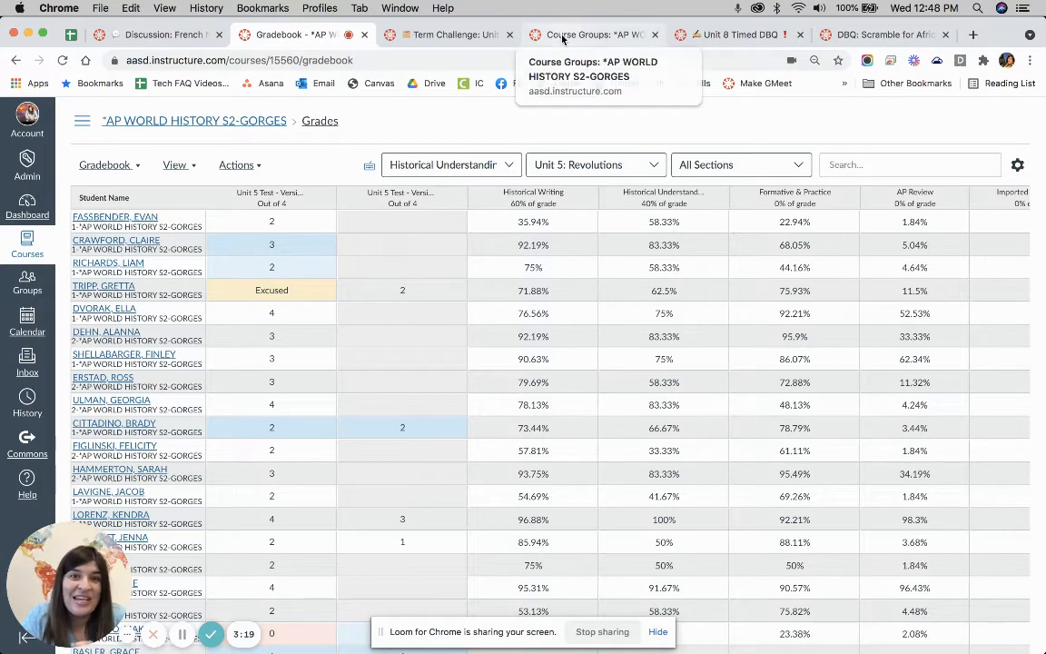
Step: Switch to the Term Challenge: Unit 1 & 2 assignment browser tab
click(445, 34)
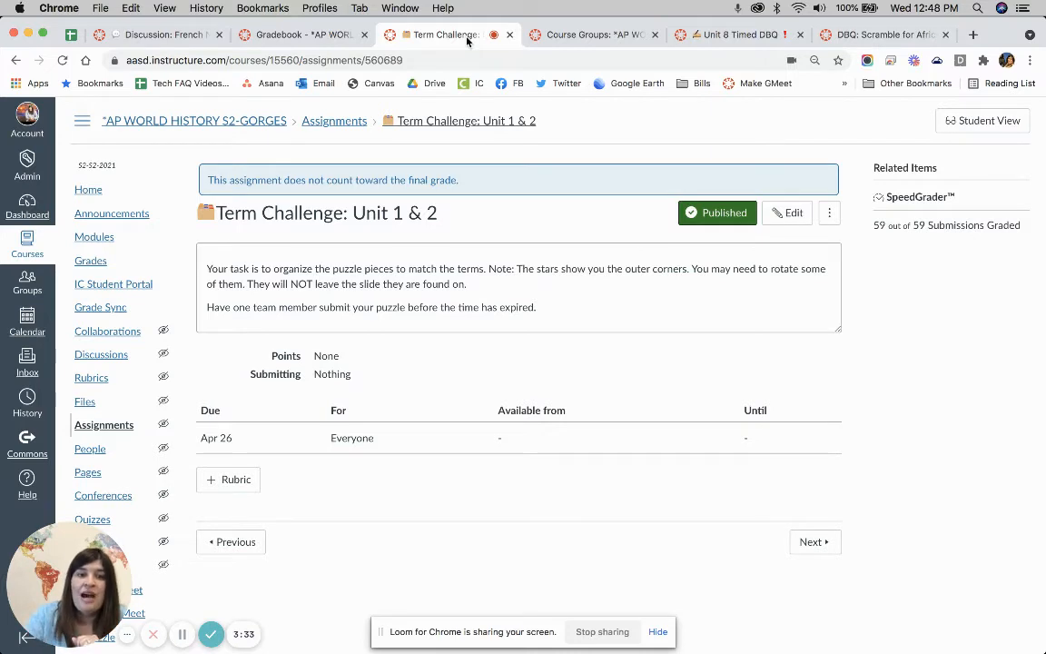
mouse_move(531, 214)
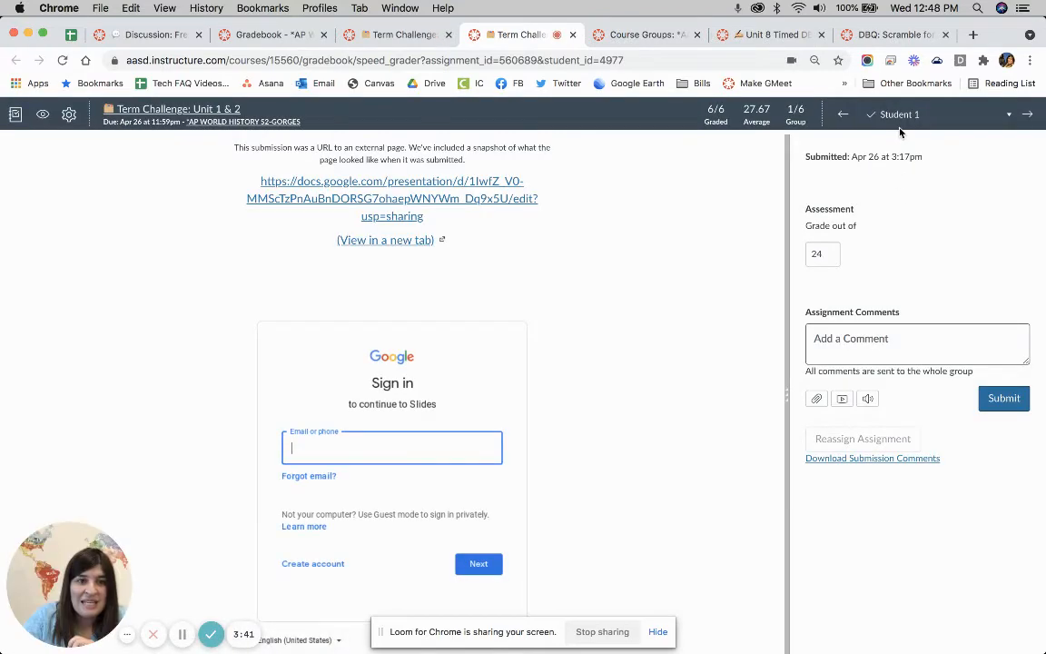
Step: Dismiss the SpeedGrader options unchanged and select Team 2: Madagascar's submission
click(69, 115)
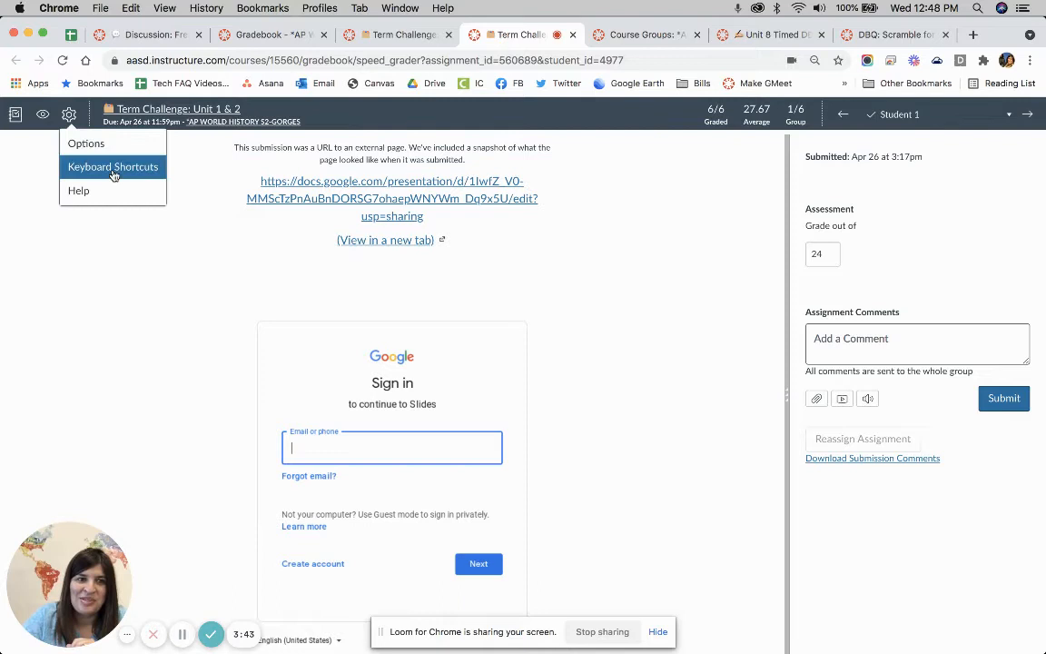
click(85, 141)
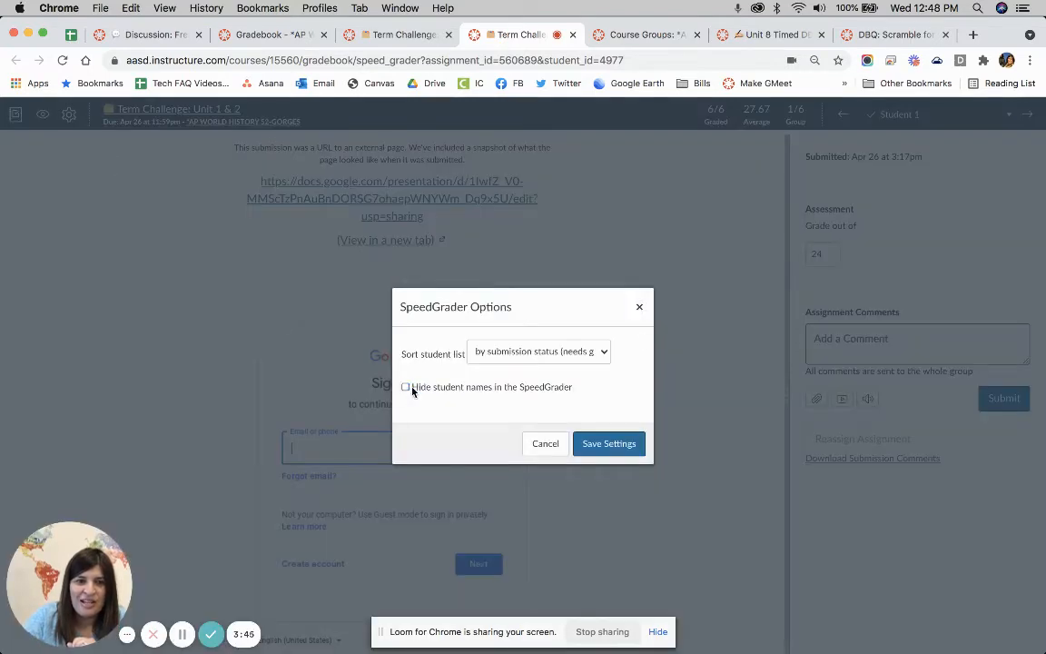
click(941, 113)
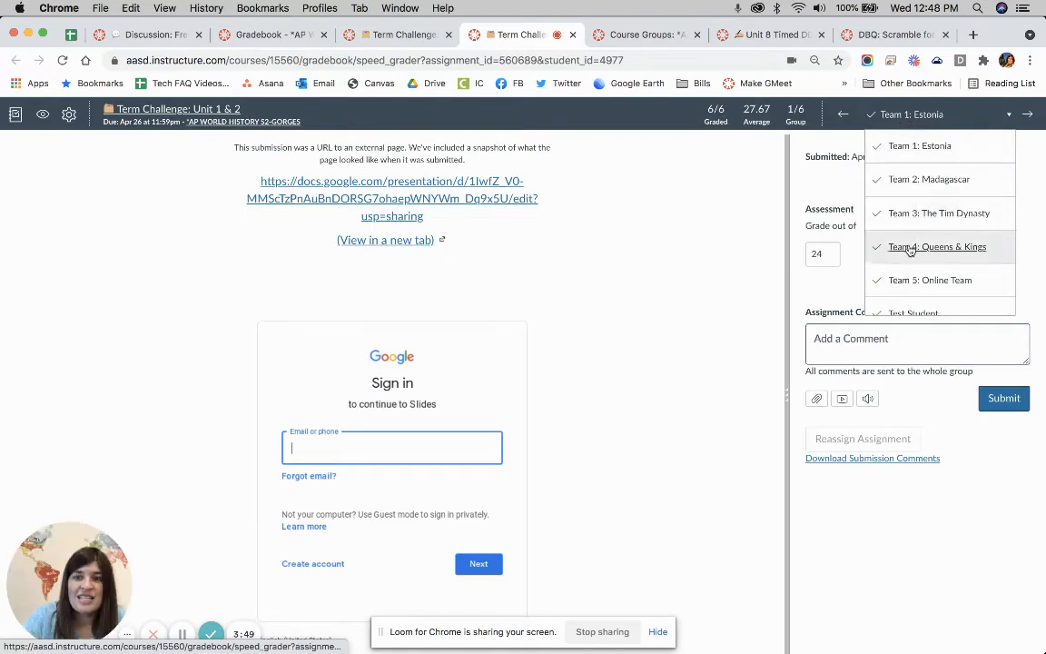
mouse_move(929, 280)
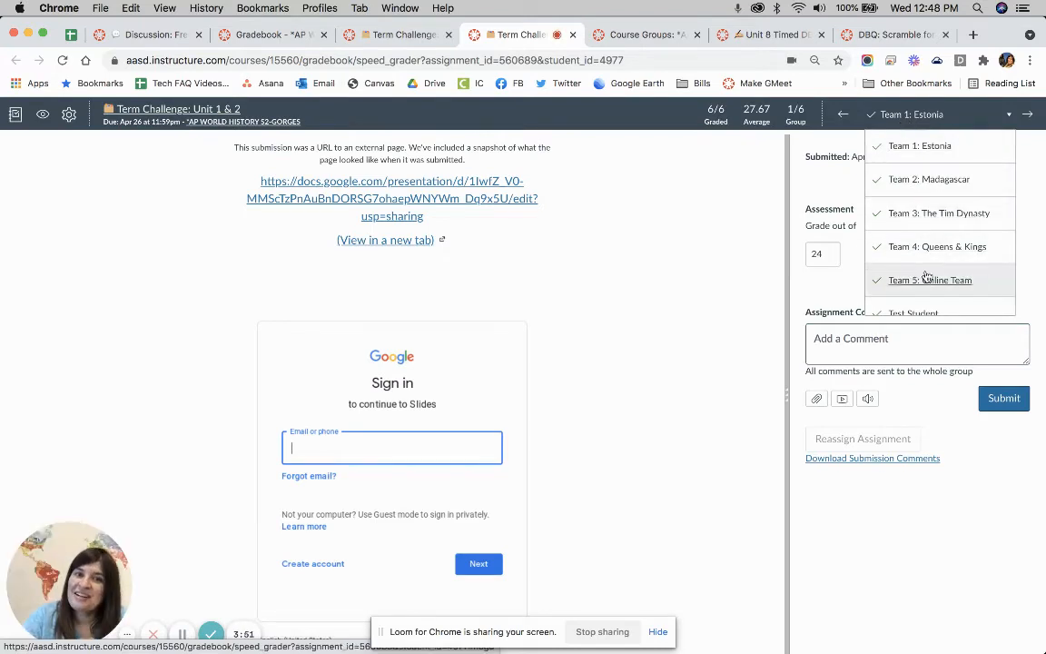
click(927, 180)
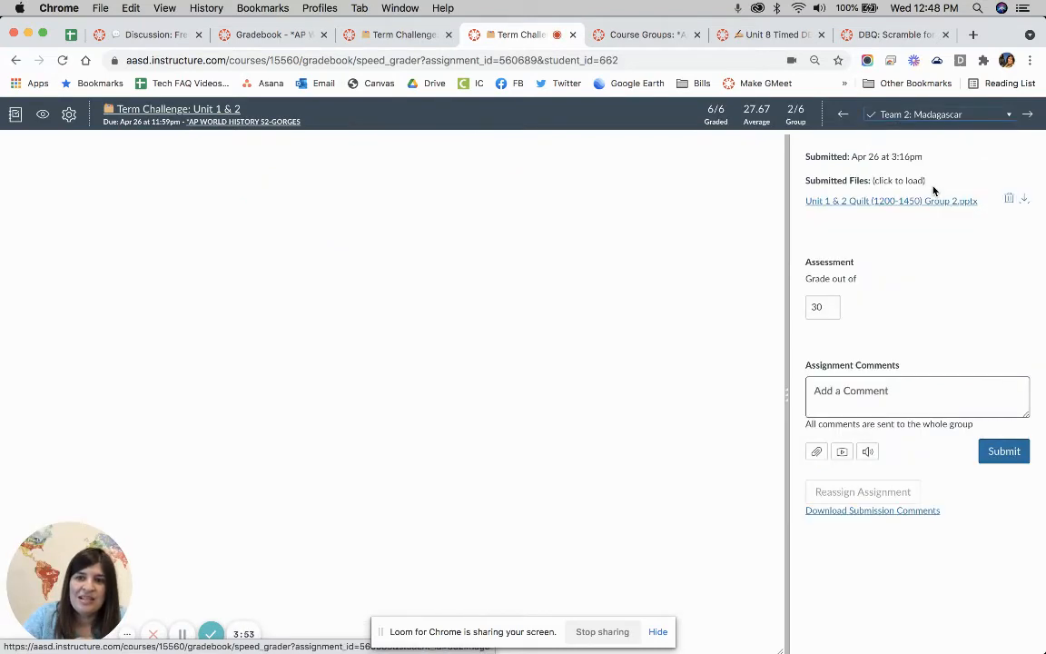
Step: Load Team 2's submitted puzzle file, then return to the assignment page
click(890, 200)
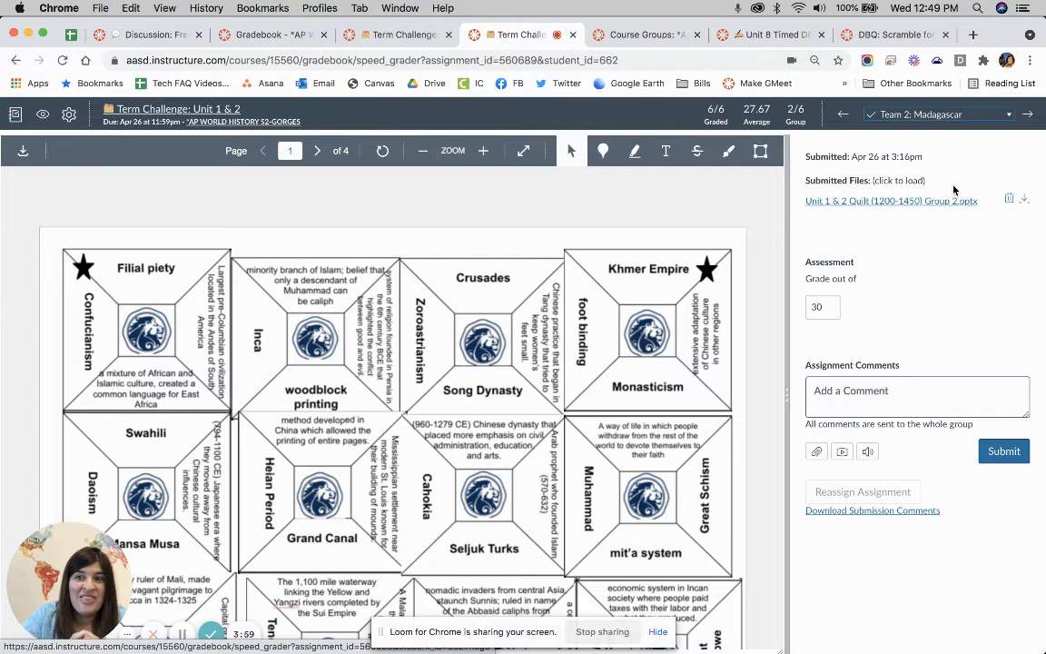
mouse_move(944, 123)
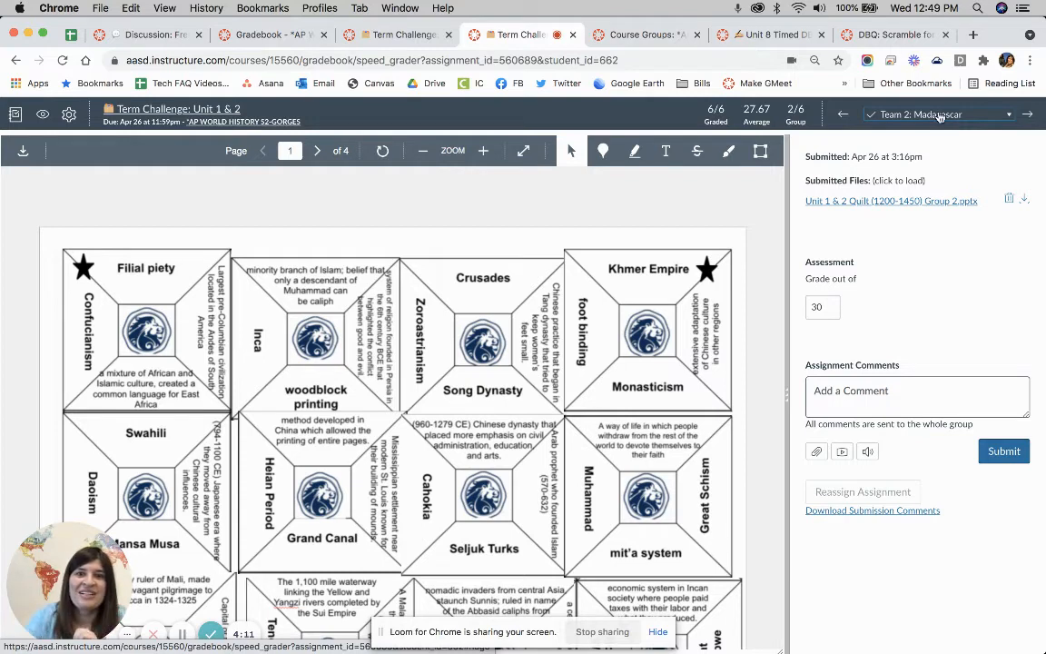
click(645, 34)
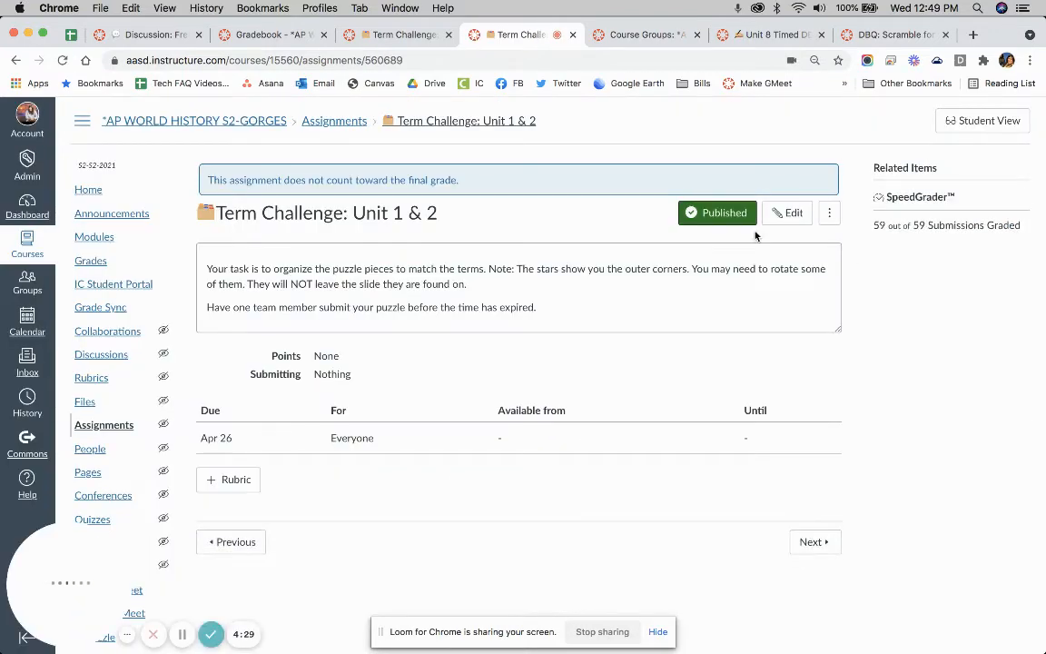
Step: Edit the assignment, review Display Grade as choices and the locked Olympic Review Team group set
click(786, 212)
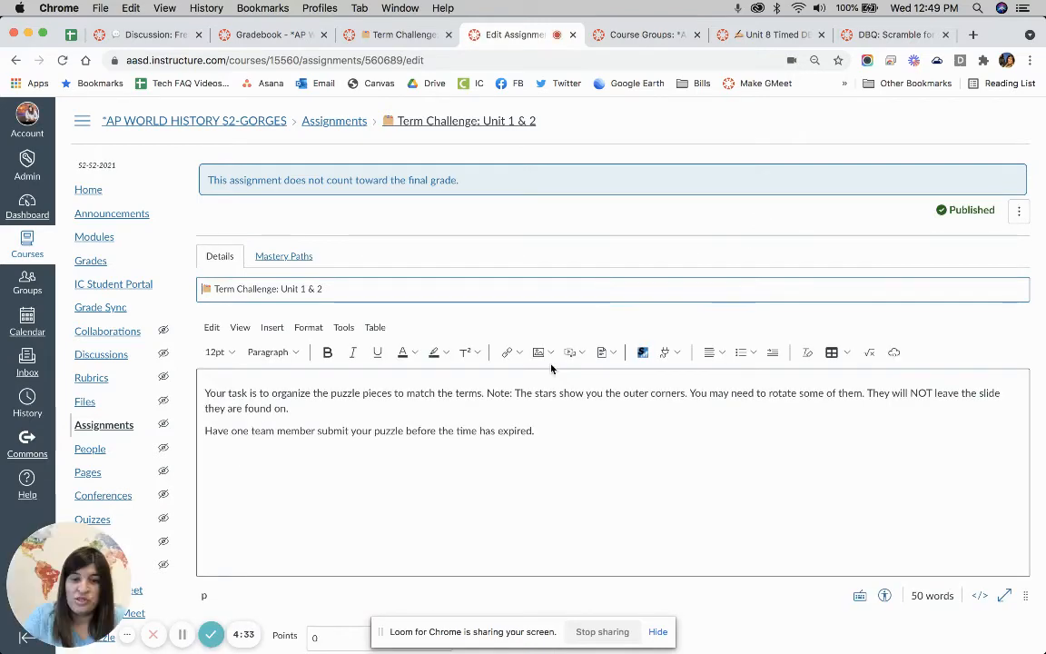
scroll(down, 3)
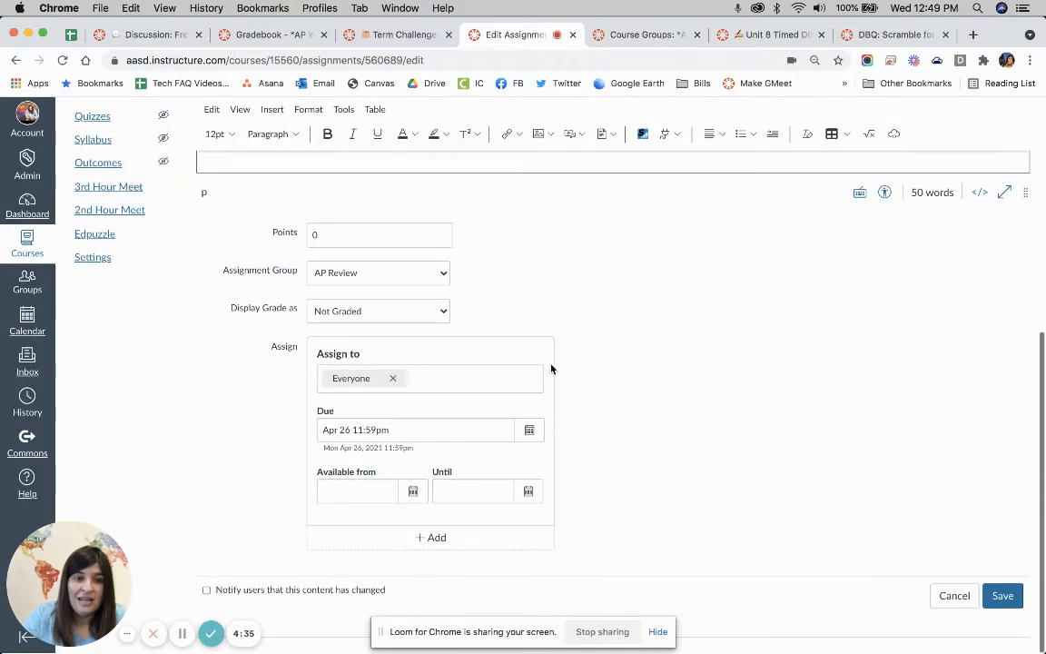
click(378, 311)
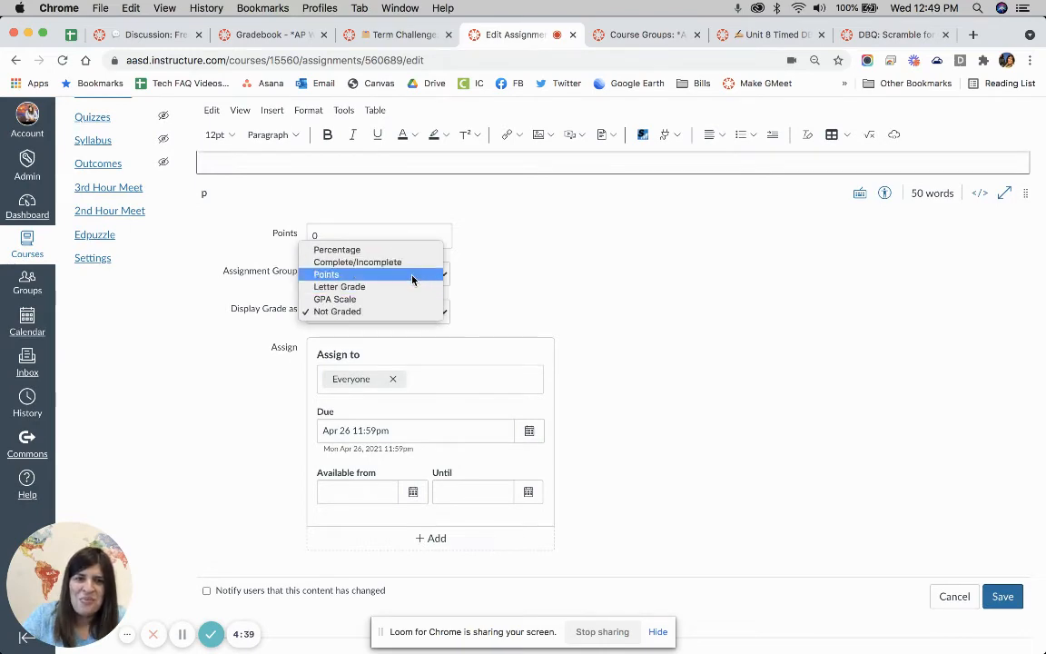
scroll(down, 3)
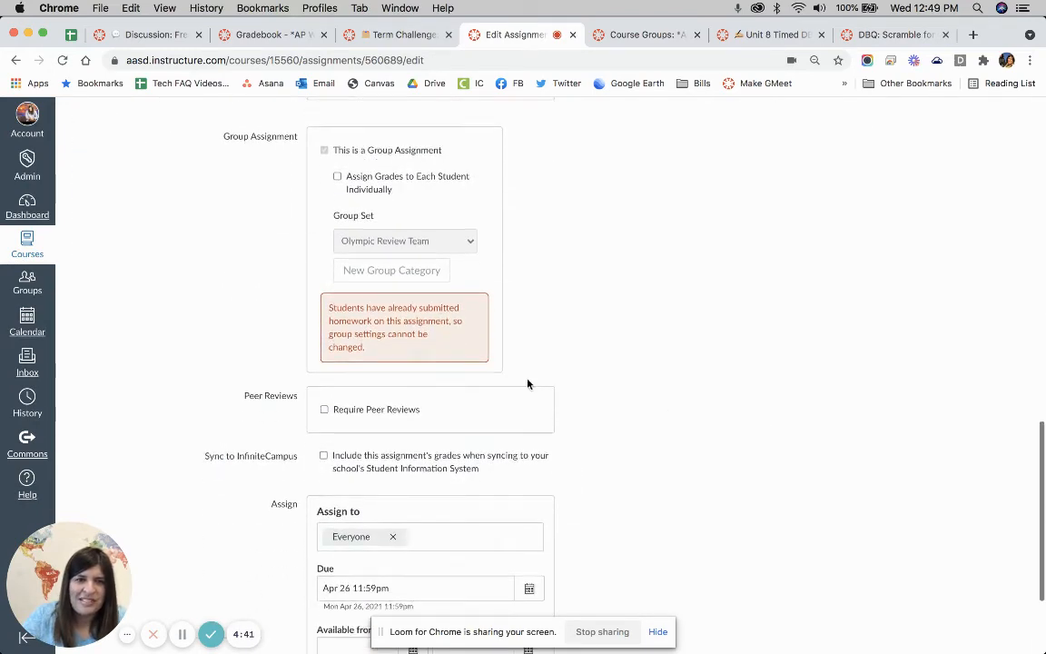
mouse_move(462, 265)
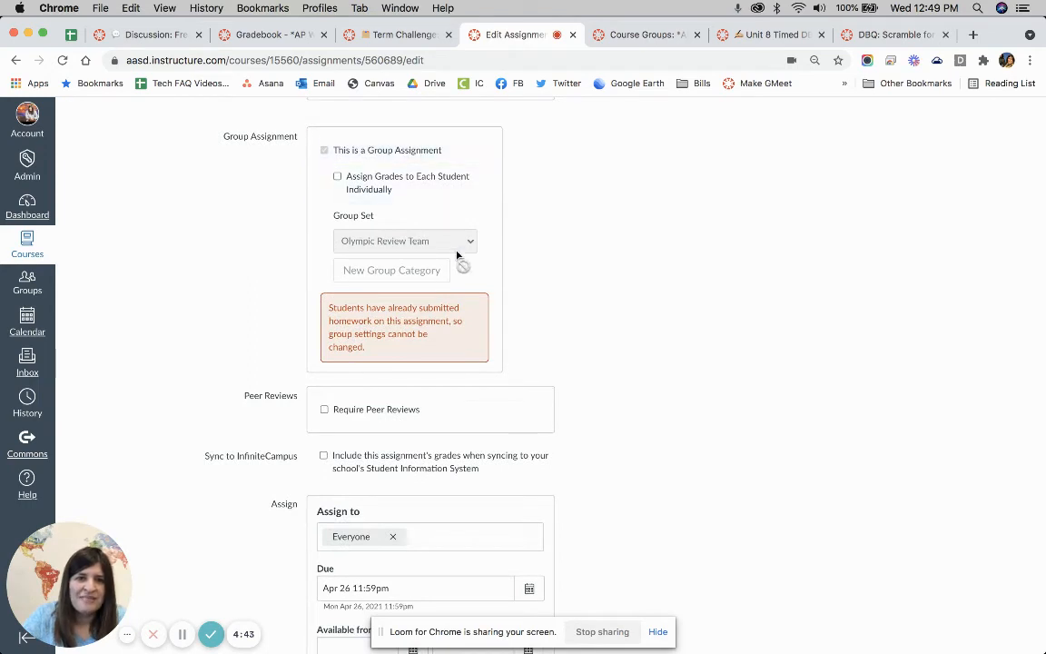
mouse_move(414, 247)
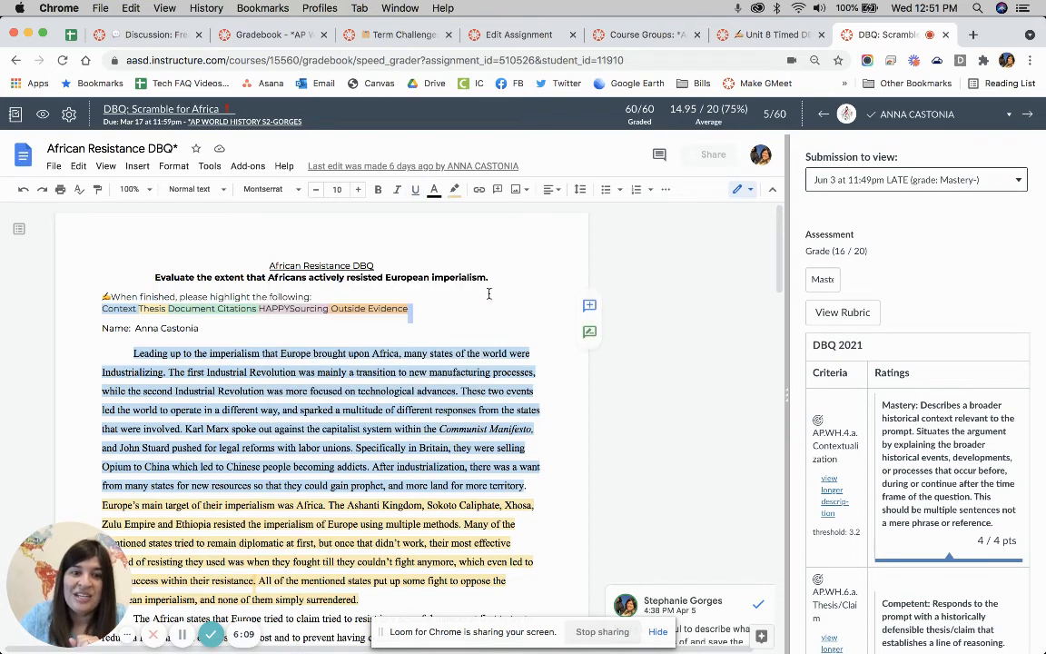
mouse_move(412, 165)
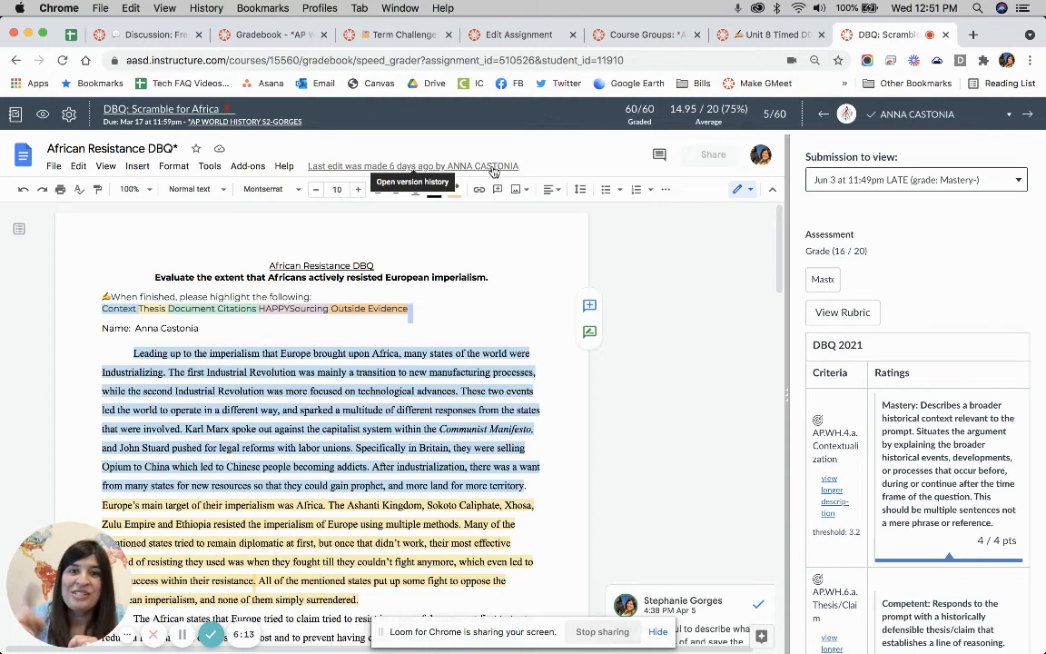
click(911, 180)
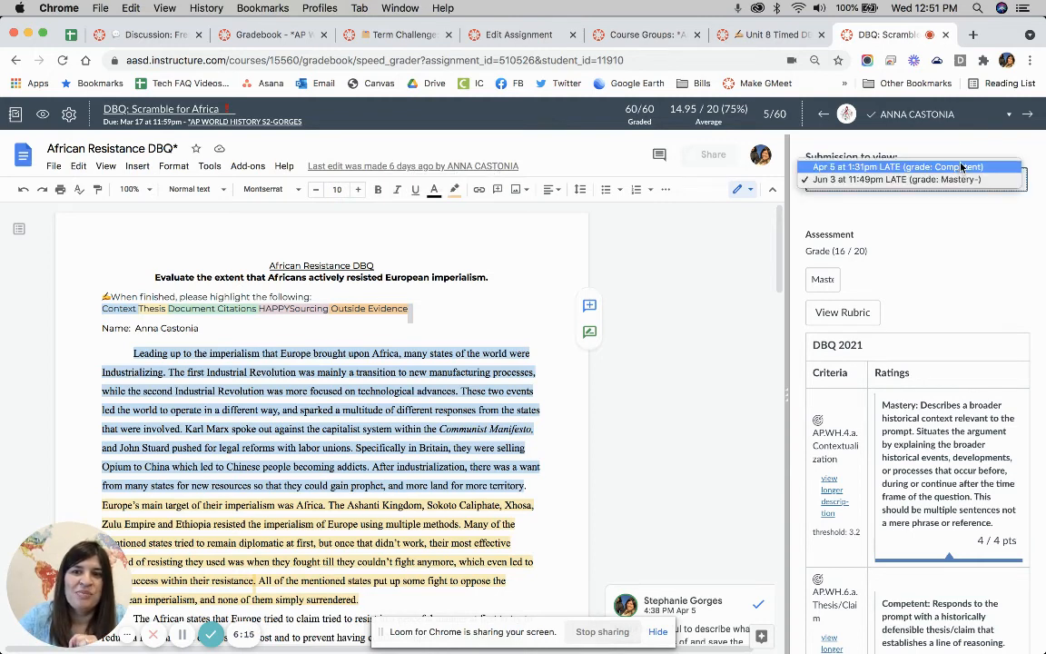
click(894, 179)
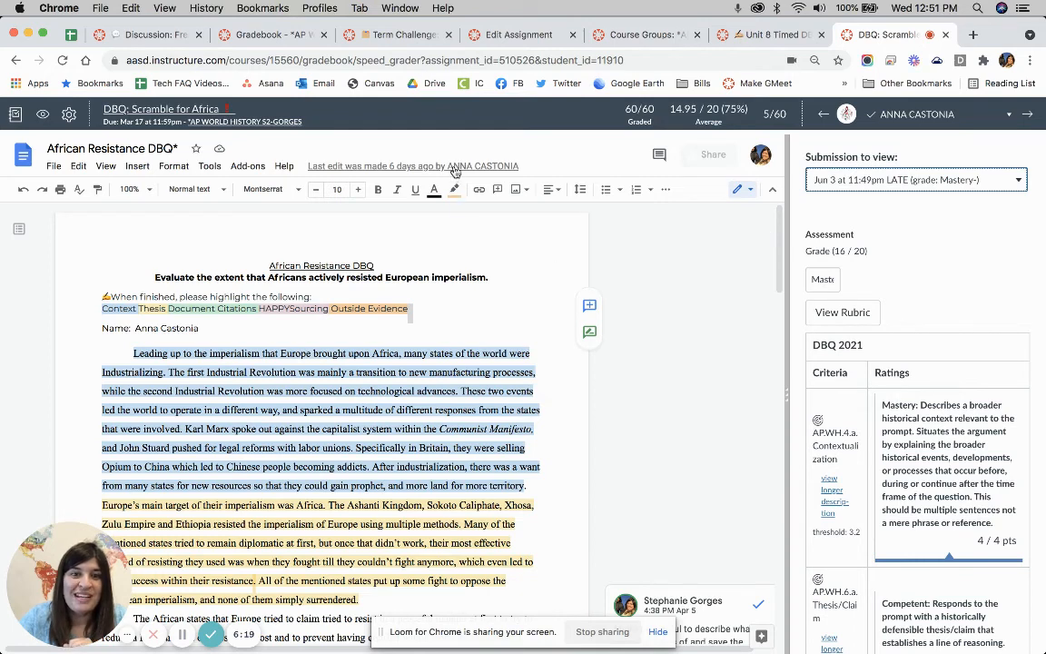
mouse_move(434, 166)
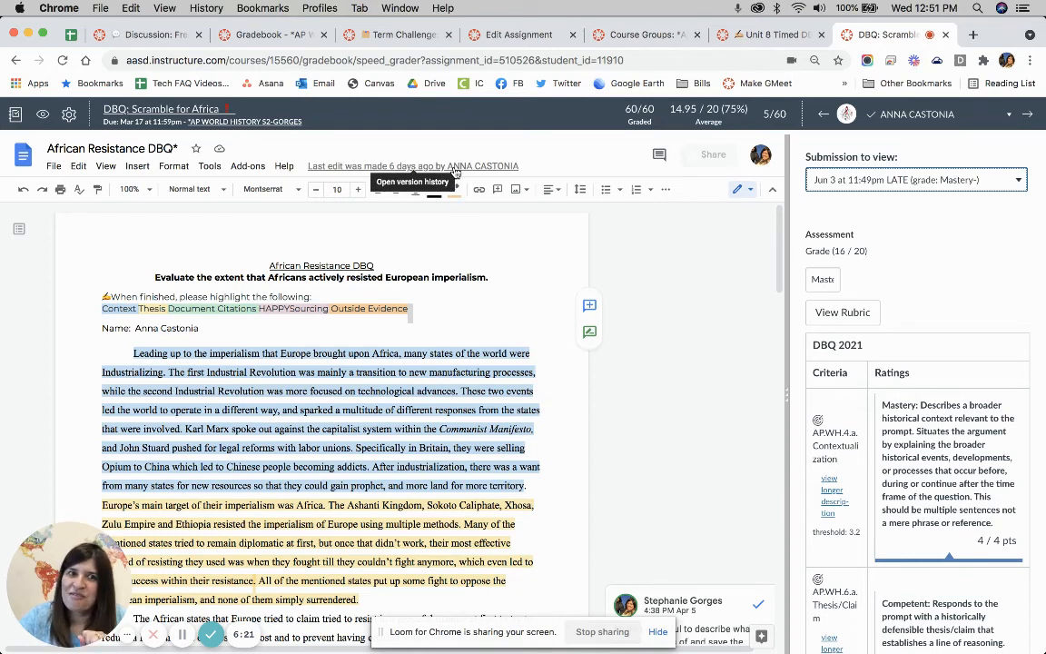
Step: Show the DBQ Google Doc's version history and scroll the June 3 version's highlighted edits
click(412, 165)
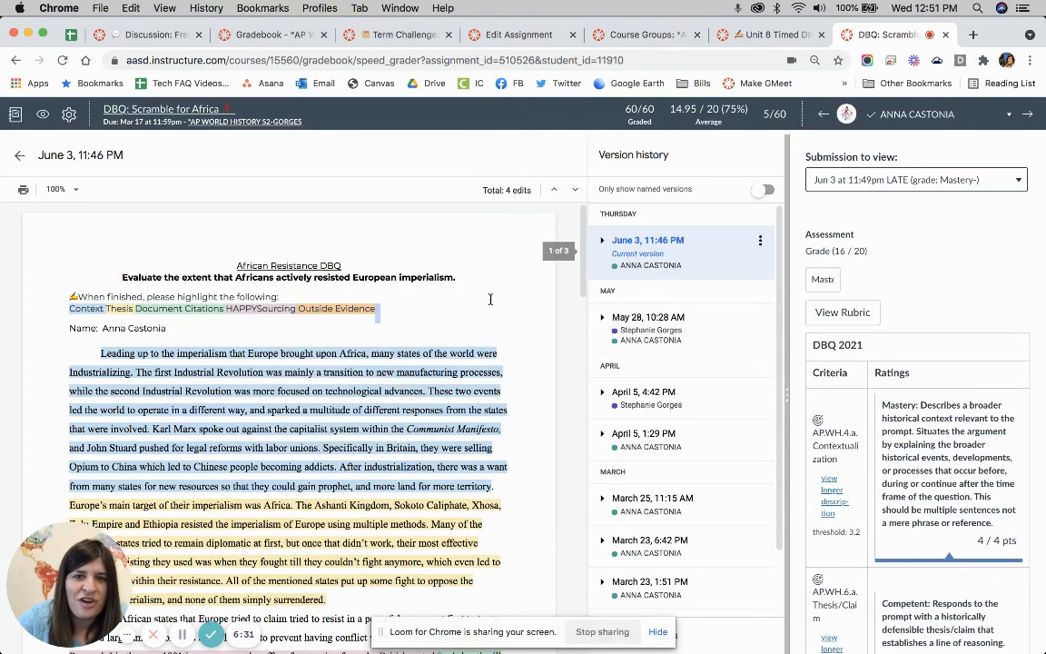
scroll(down, 3)
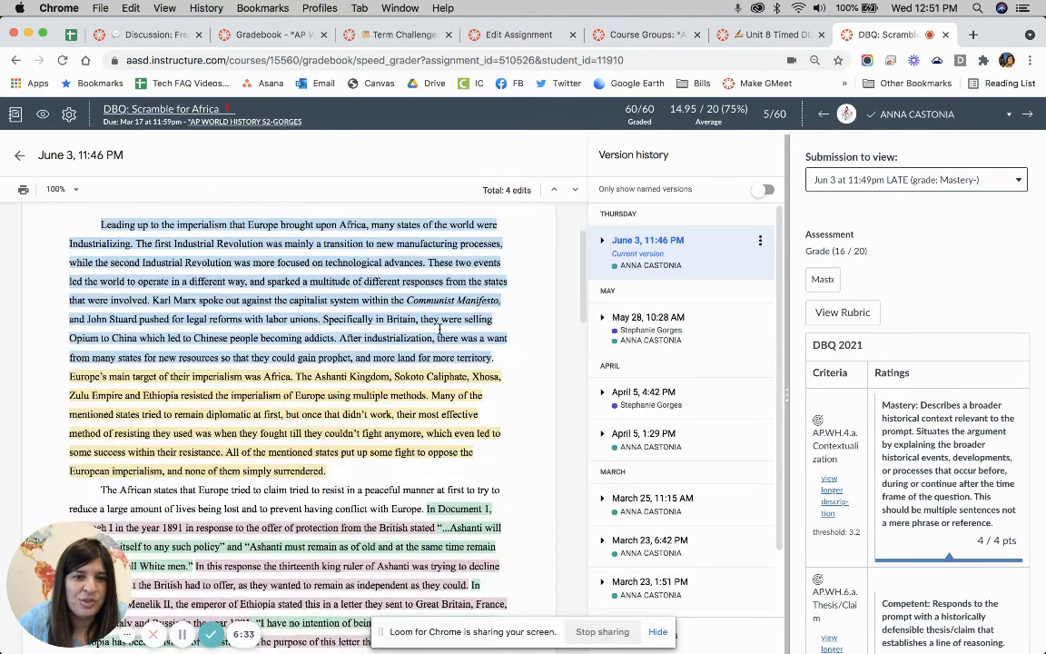
scroll(down, 3)
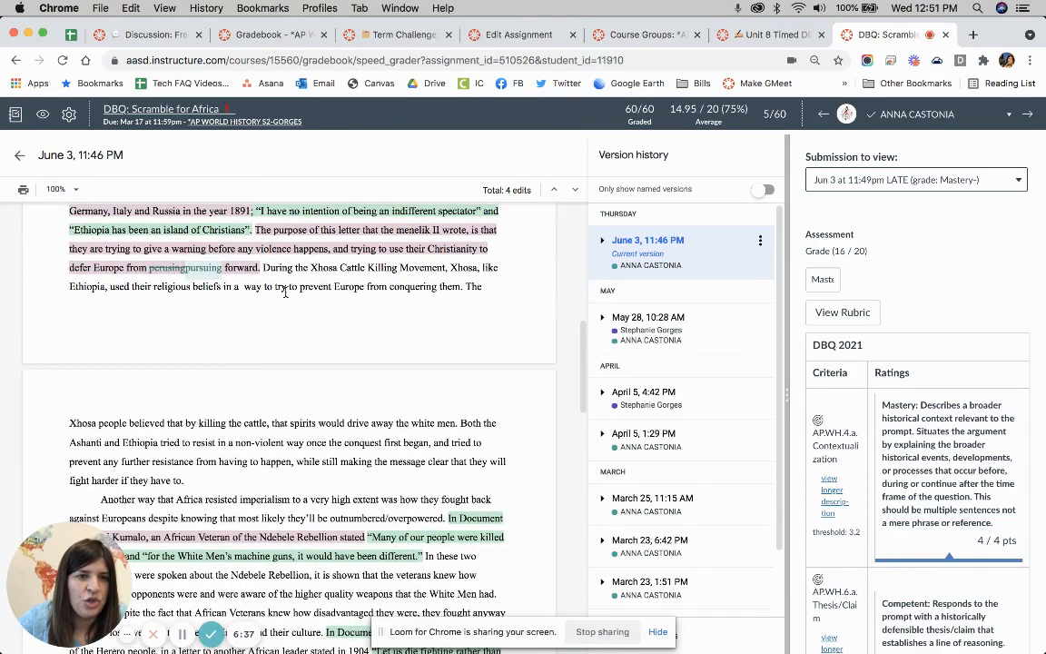
scroll(down, 3)
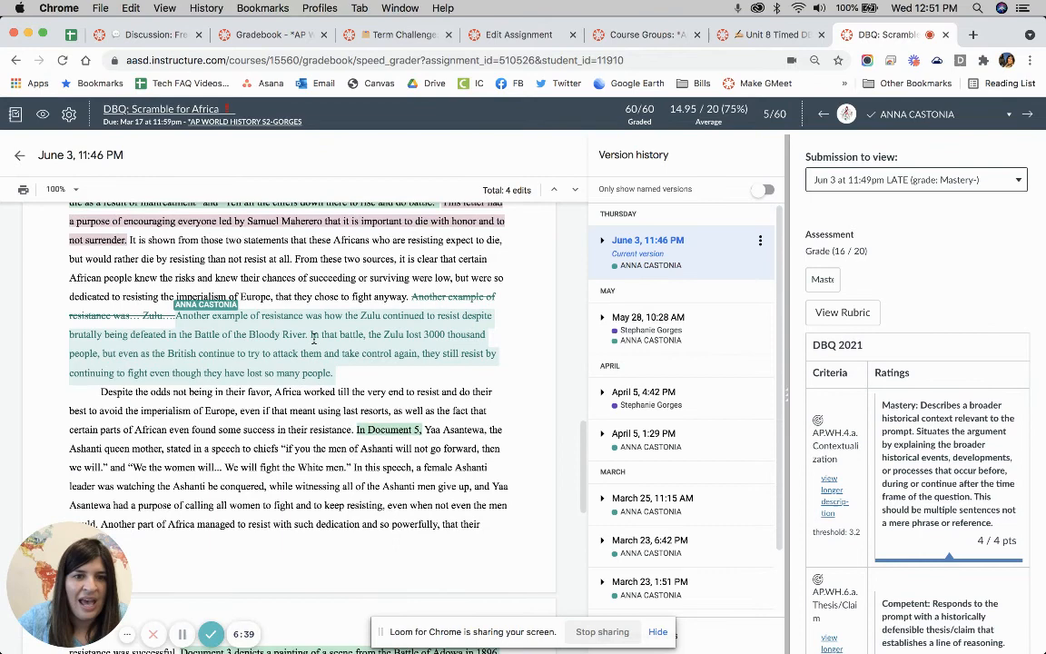